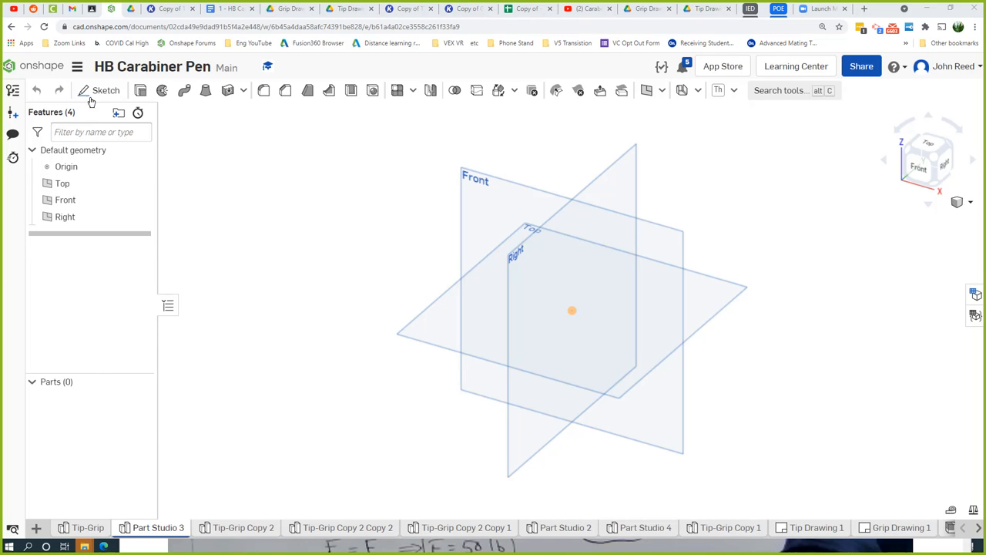
- Begin a Front-plane sketch viewed normal, with a 0.063 vertical edge rising from the origin
{"action": "left_click", "coordinate": [98, 89]}
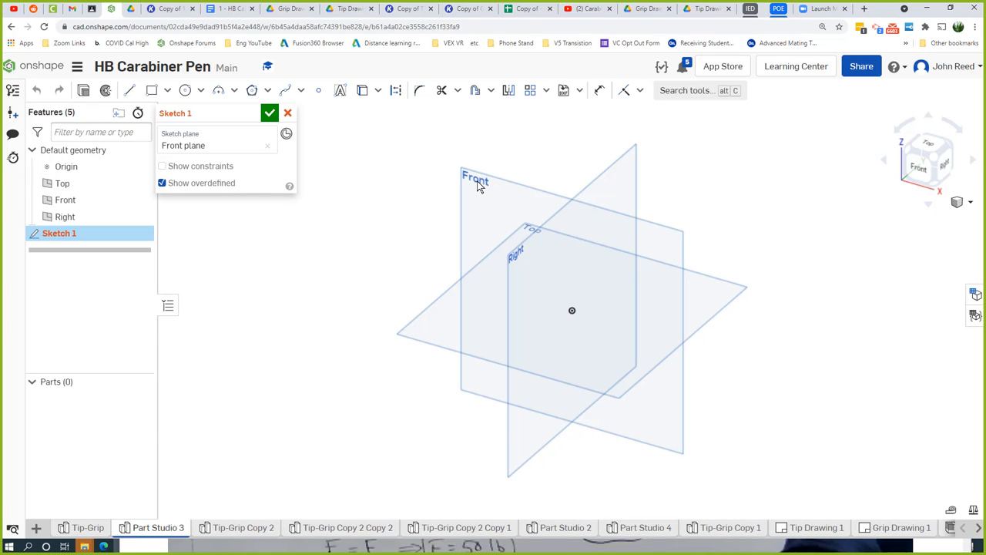
{"action": "right_click", "coordinate": [474, 179]}
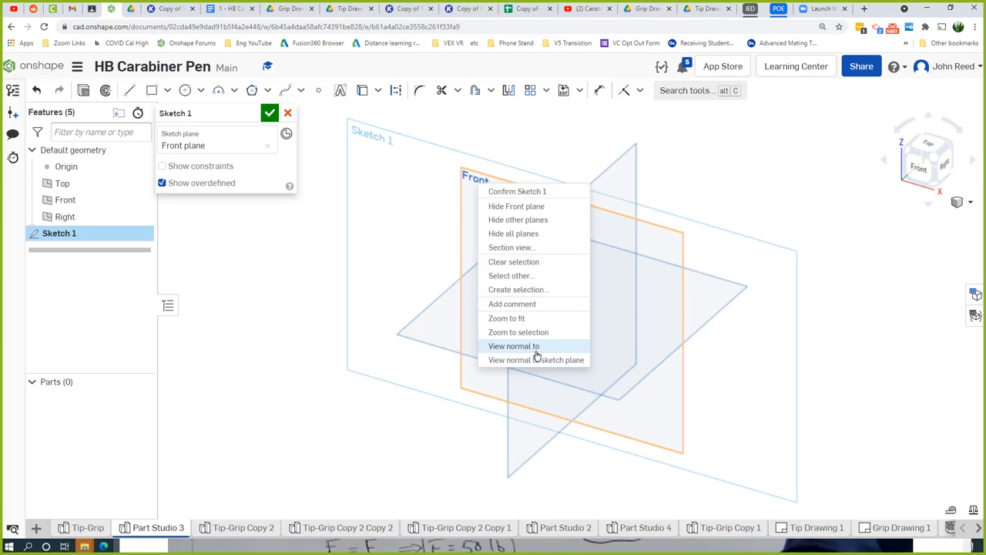
{"action": "left_click", "coordinate": [515, 345]}
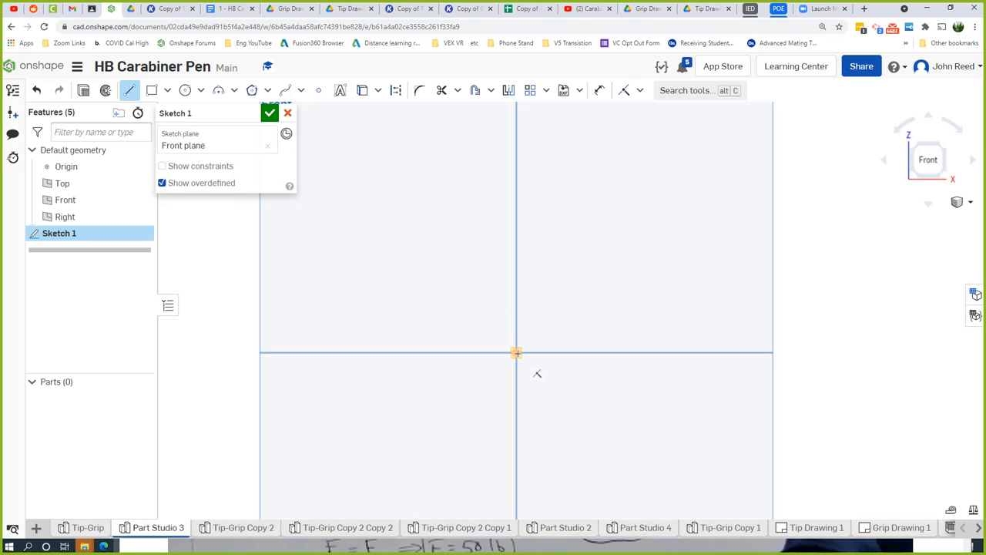
{"action": "left_click_drag", "start_coordinate": [516, 353], "coordinate": [516, 243]}
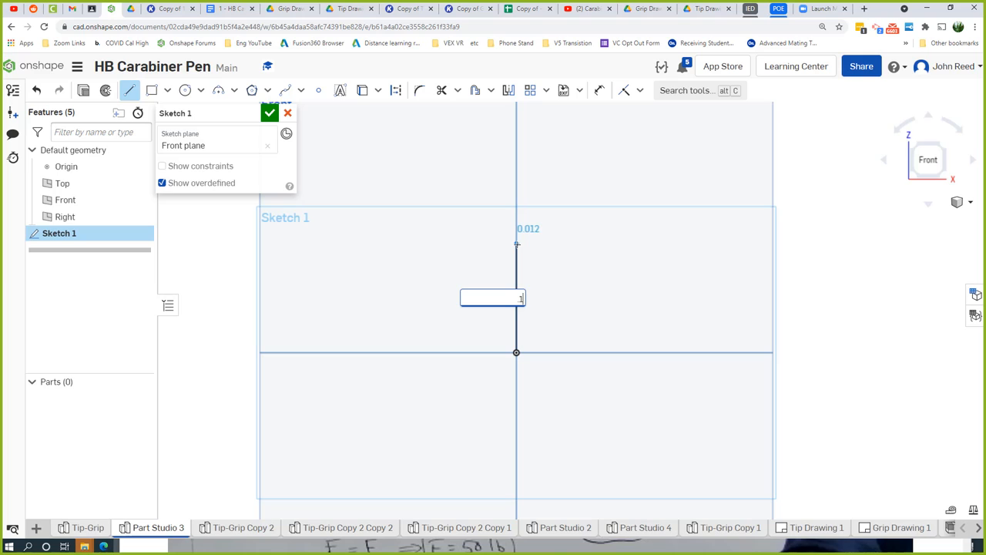
{"action": "type", "text": "15"}
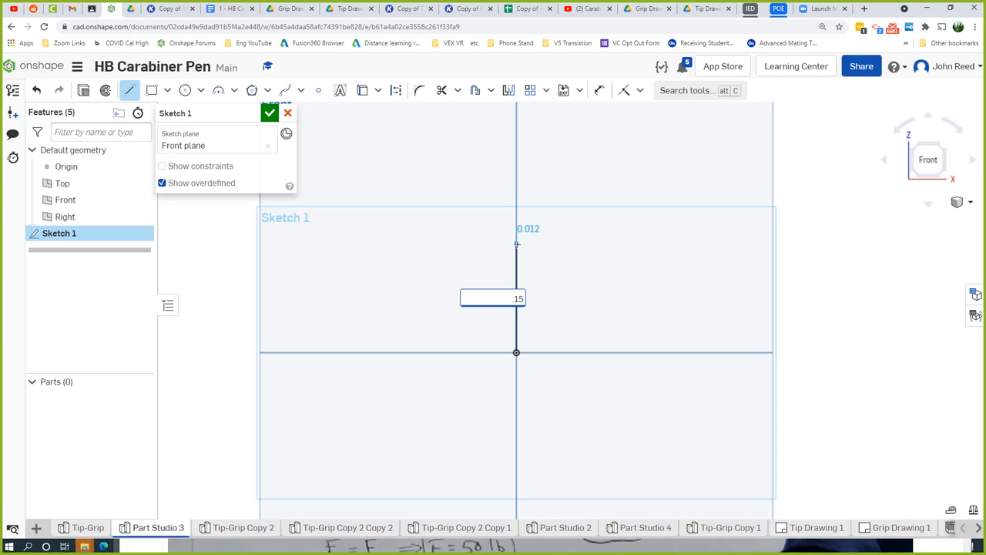
{"action": "type", "text": "125"}
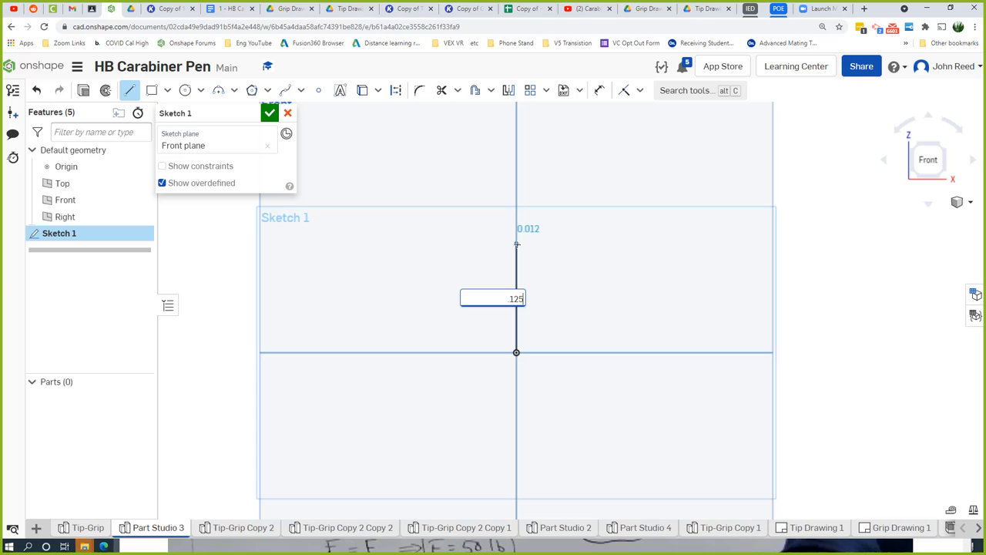
{"action": "type", "text": "/2"}
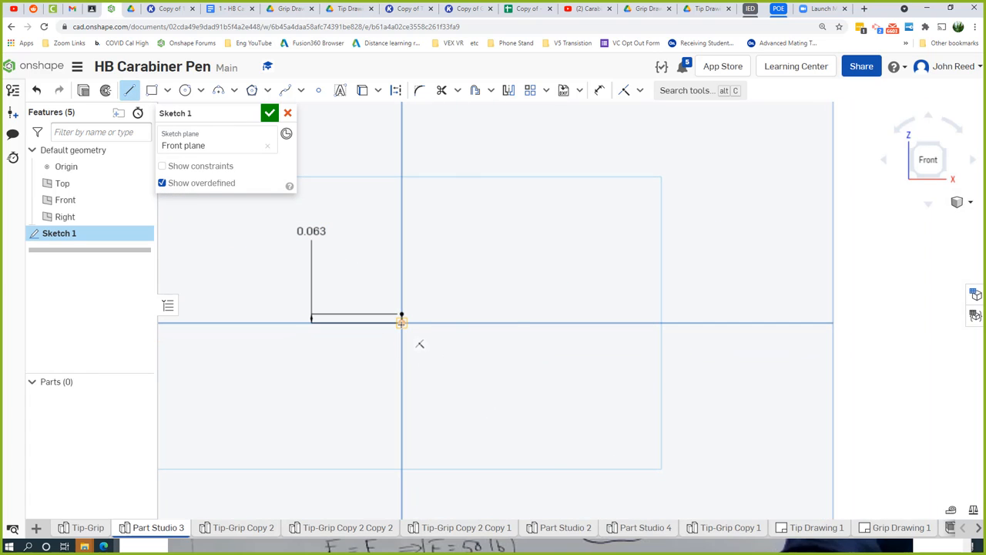
- Draw the horizontal baseline right from the origin and dimension it 1.875
{"action": "left_click_drag", "start_coordinate": [400, 322], "coordinate": [770, 323]}
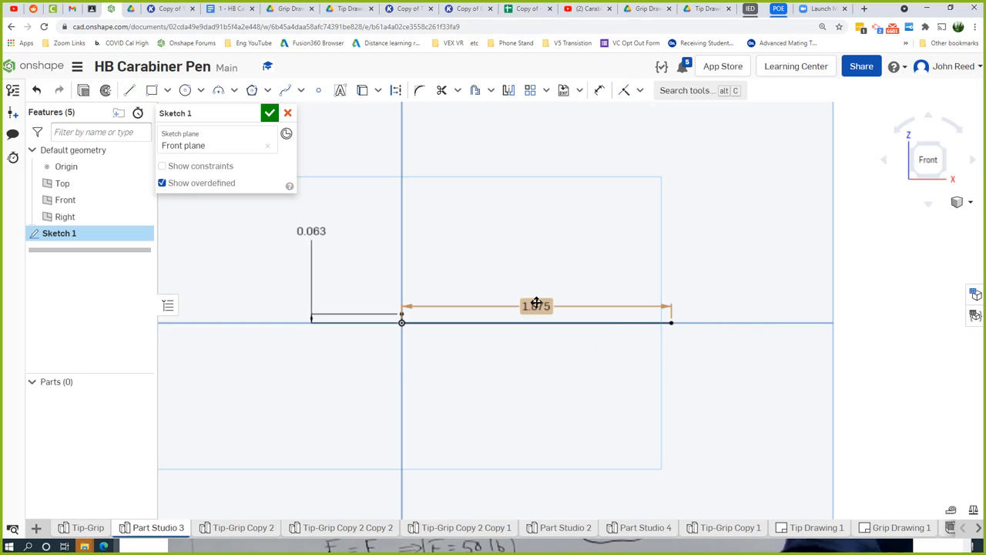
{"action": "left_click_drag", "start_coordinate": [536, 305], "coordinate": [527, 368]}
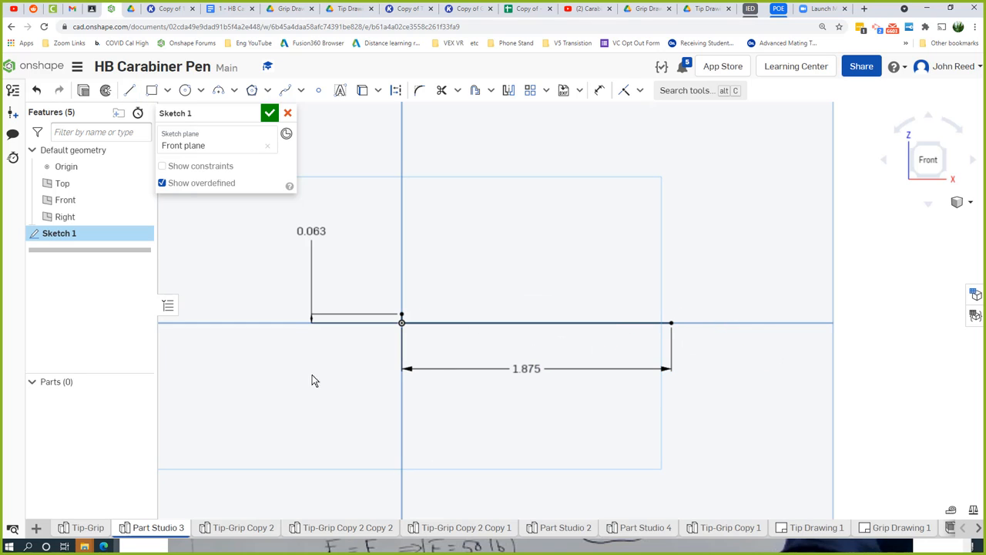
- Start a vertical line at the right end of the 1.875 baseline
{"action": "left_click", "coordinate": [131, 89]}
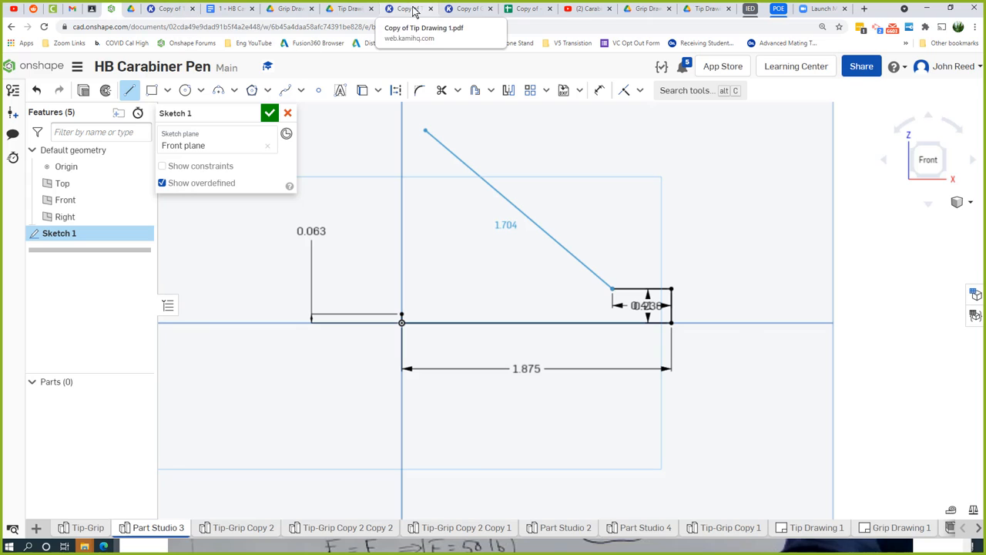
{"action": "left_click", "coordinate": [409, 9]}
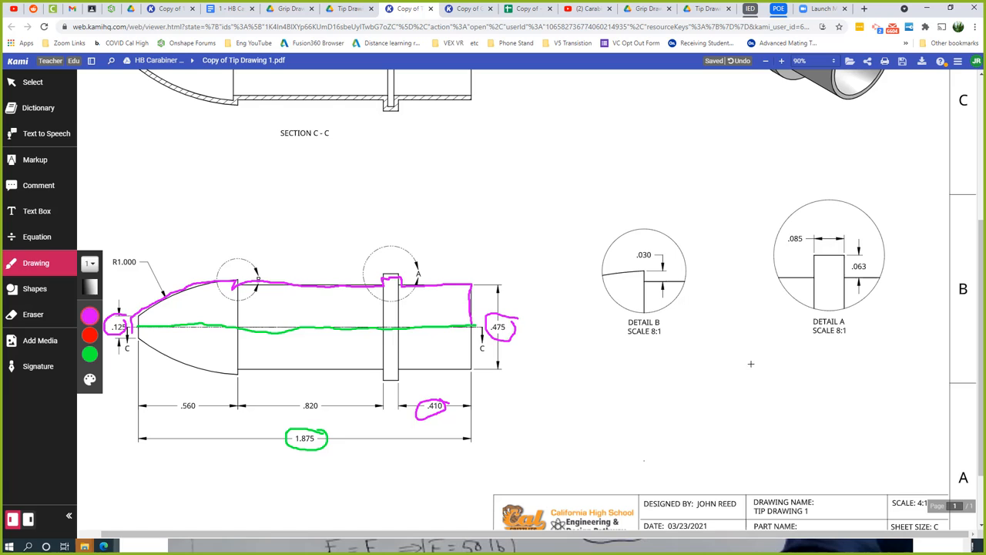
{"action": "left_click_drag", "start_coordinate": [773, 323], "coordinate": [855, 193]}
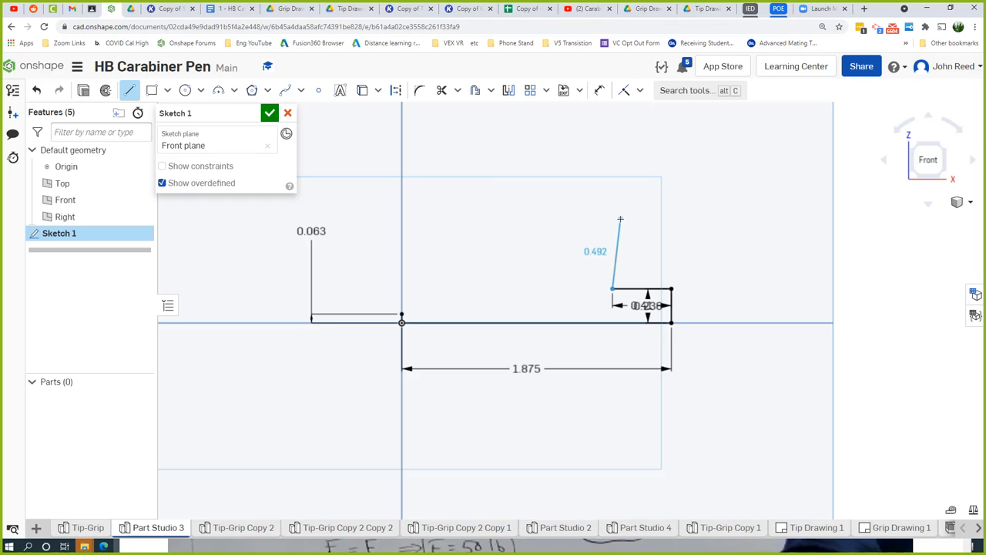
- Draw the next stepped edges of the tip profile, including a leftward step
{"action": "left_click_drag", "start_coordinate": [619, 219], "coordinate": [610, 219]}
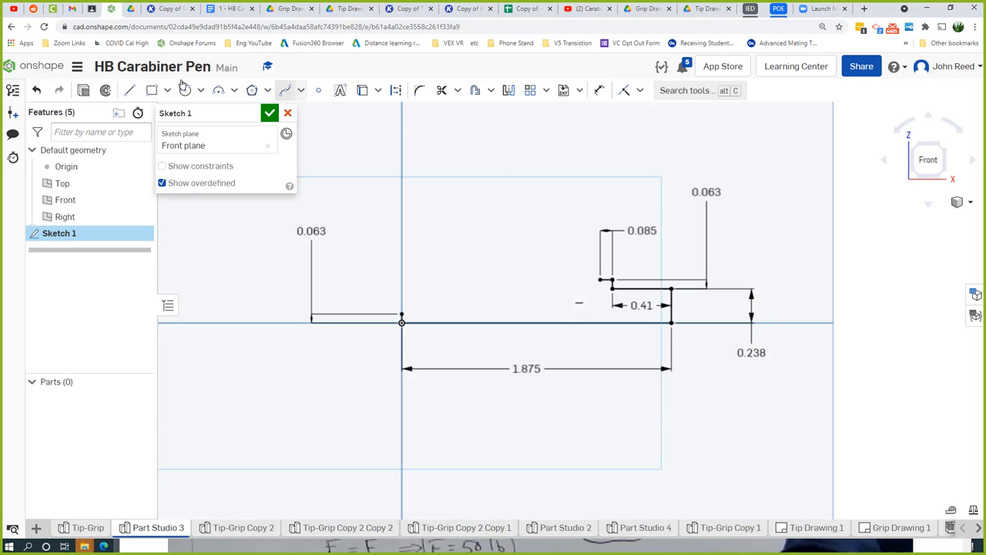
{"action": "left_click", "coordinate": [130, 89]}
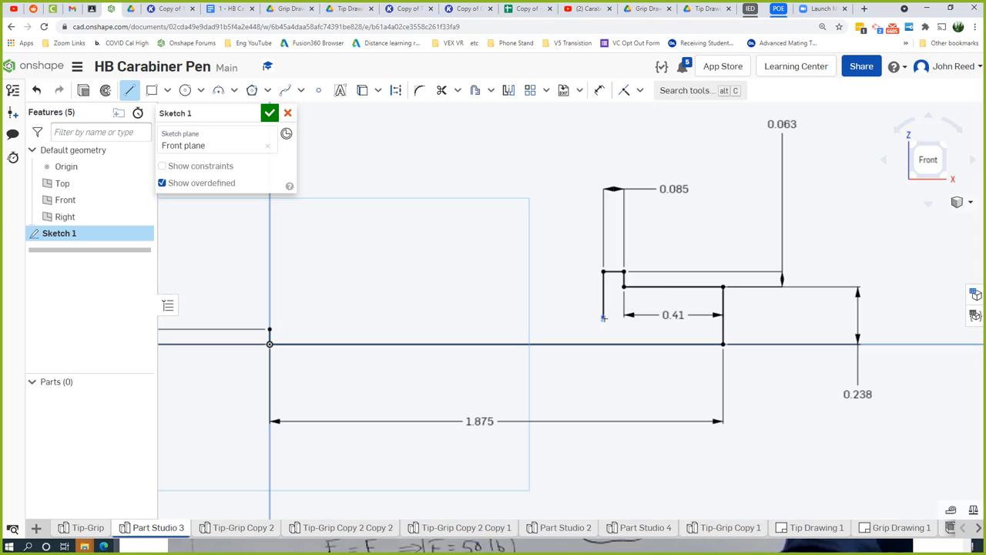
{"action": "left_click_drag", "start_coordinate": [604, 274], "coordinate": [377, 274]}
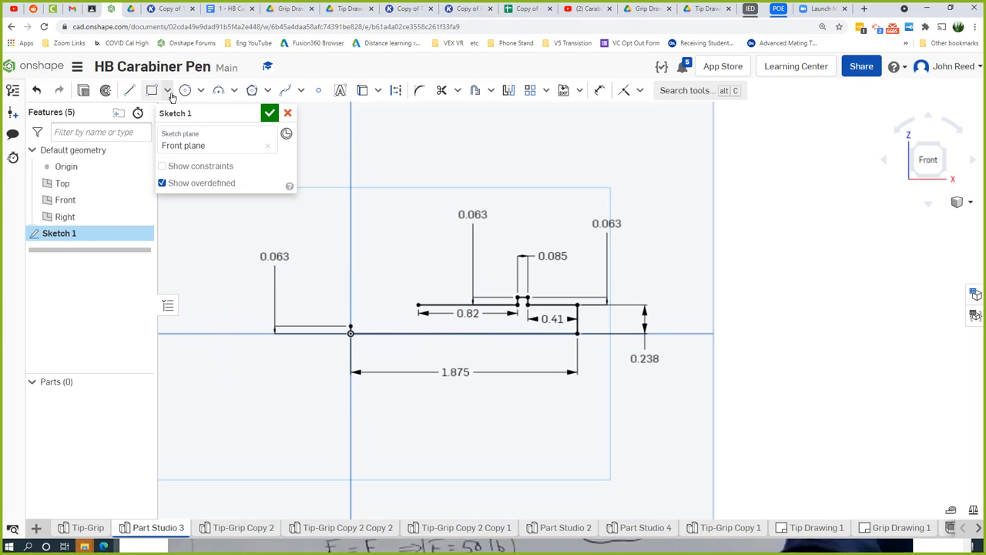
{"action": "mouse_move", "coordinate": [218, 90]}
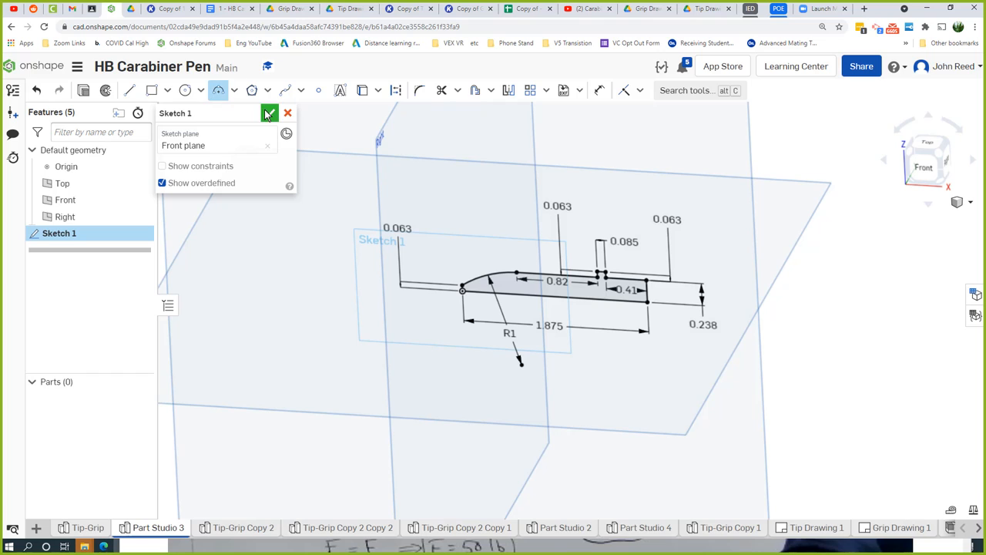
- Accept the tip sketch, abandon a revolve attempt and reopen the sketch for editing
{"action": "left_click", "coordinate": [268, 113]}
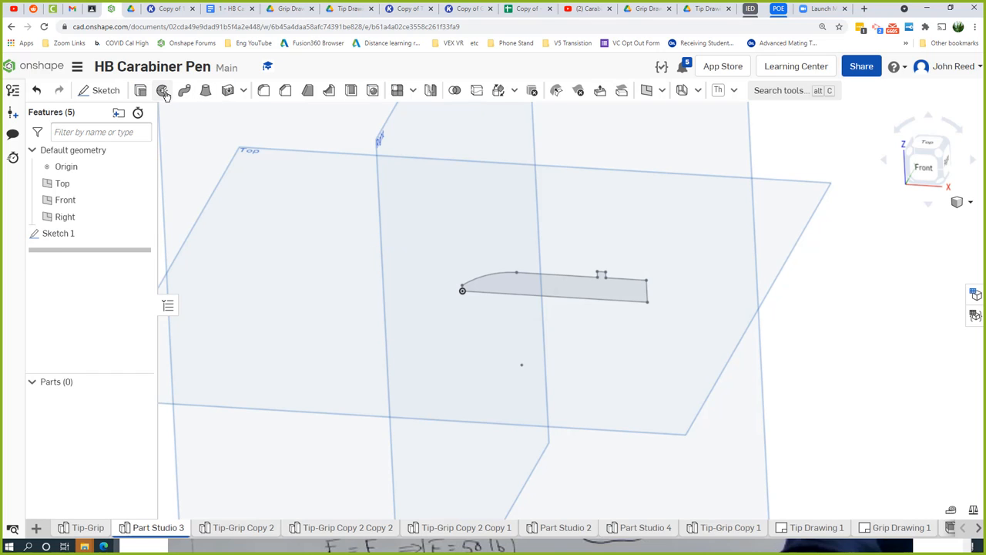
{"action": "left_click", "coordinate": [163, 89]}
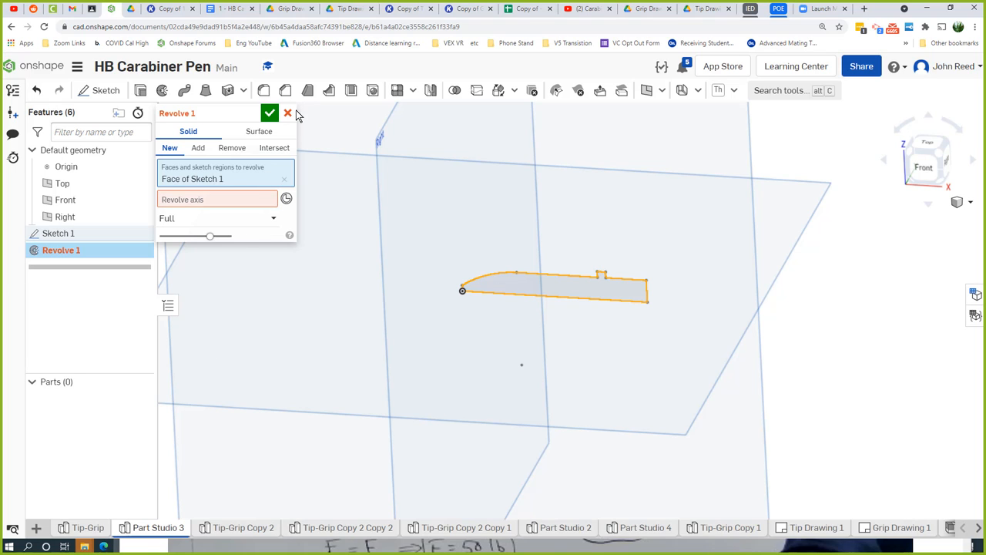
{"action": "left_click", "coordinate": [287, 114]}
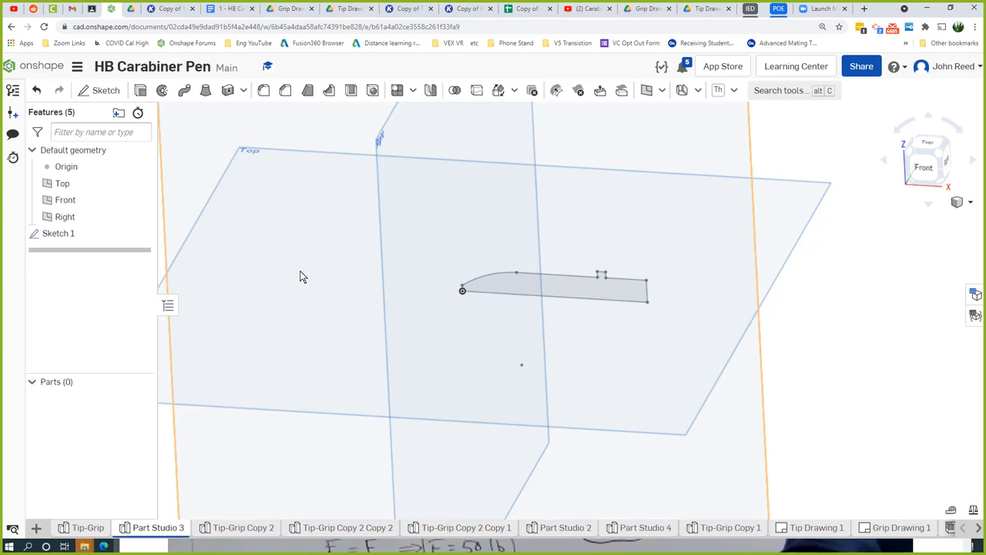
{"action": "left_click", "coordinate": [59, 234]}
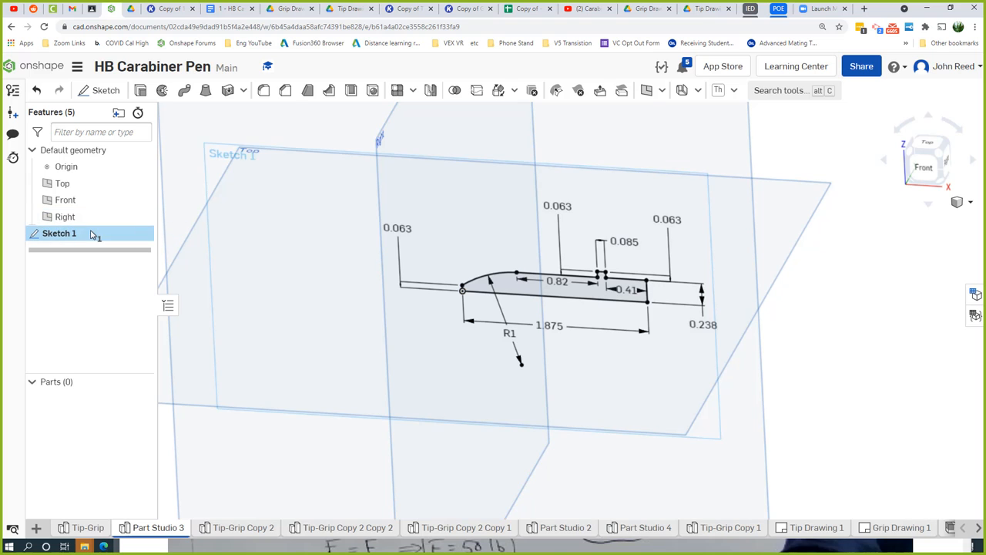
{"action": "double_click", "coordinate": [58, 234]}
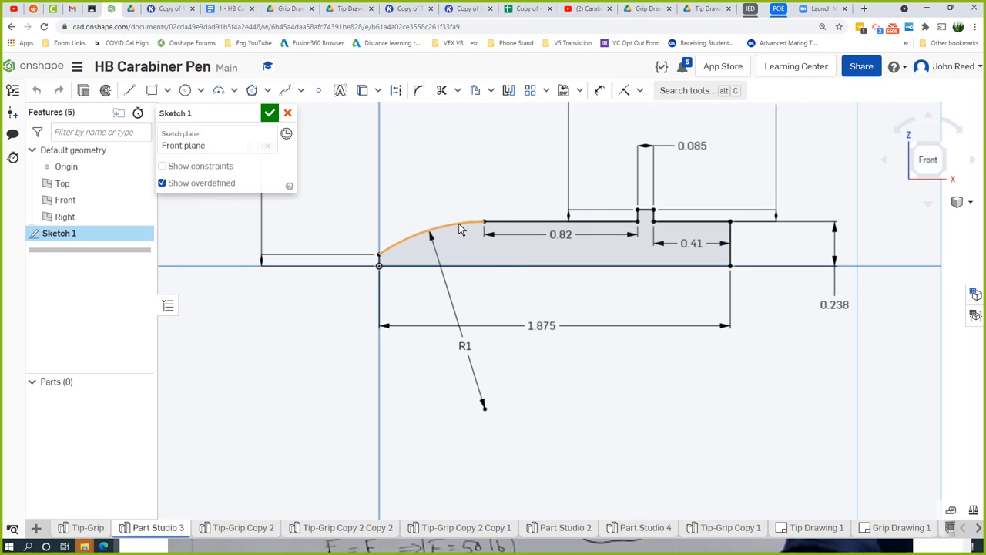
- Delete the curved nose arc, redraw the R1 nose with its 0.03 offset and finish the sketch
{"action": "right_click", "coordinate": [459, 228]}
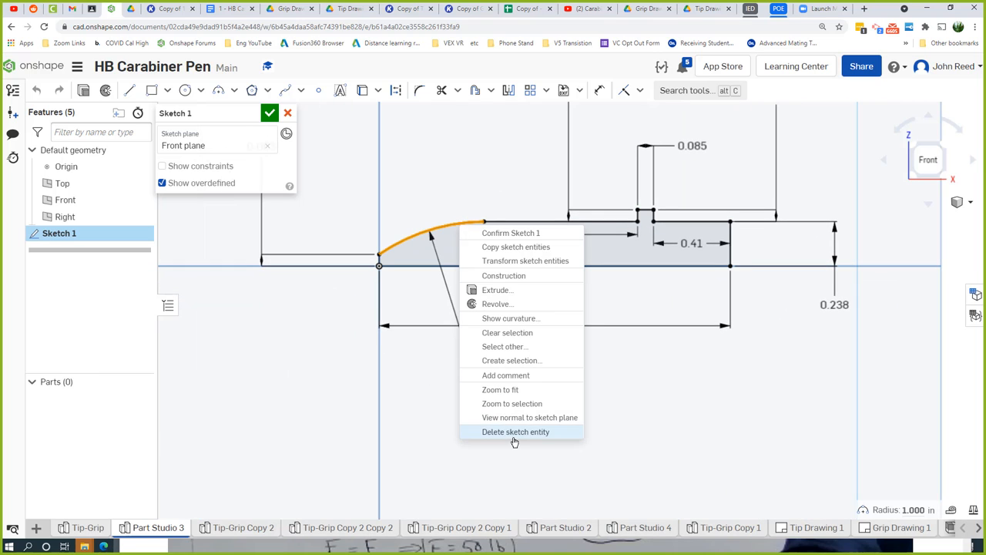
{"action": "left_click", "coordinate": [514, 431]}
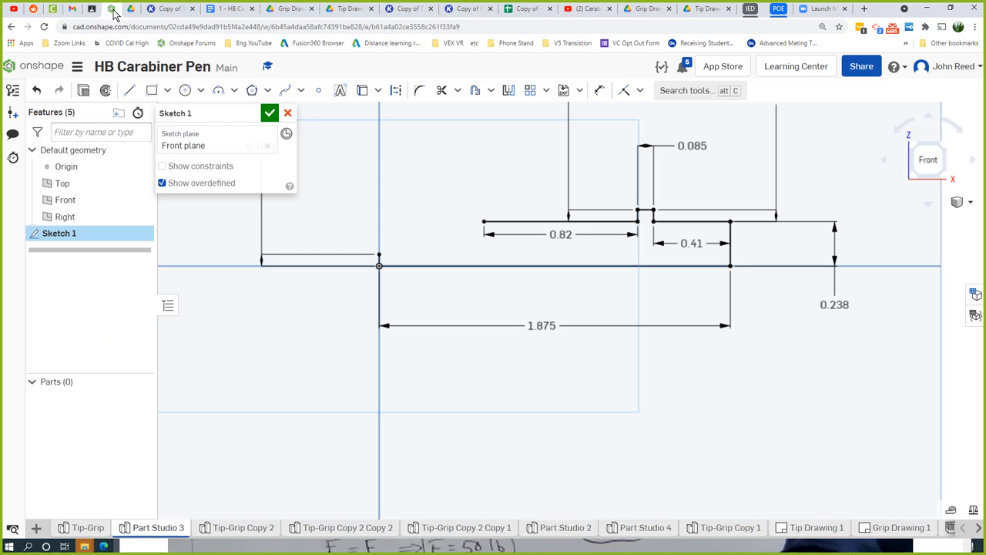
{"action": "mouse_move", "coordinate": [133, 162]}
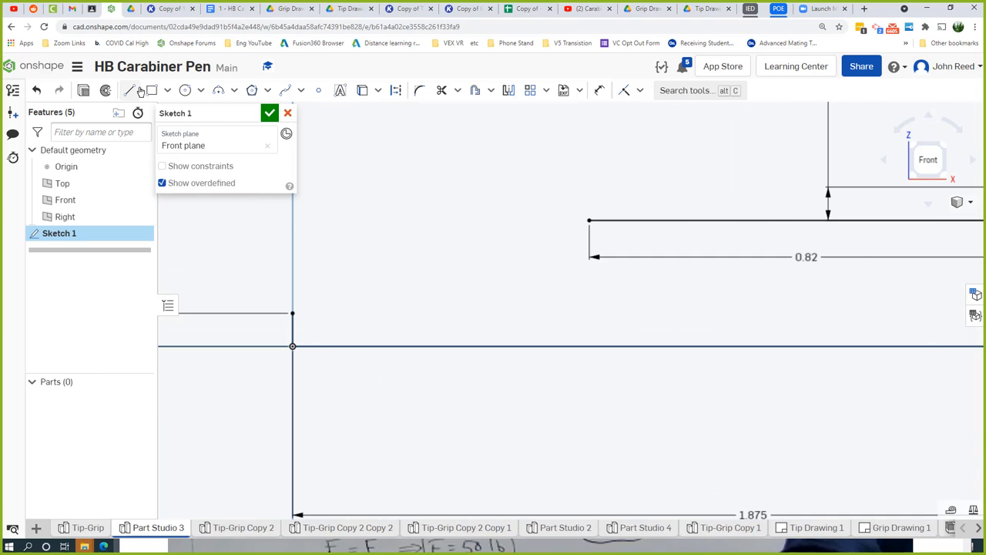
{"action": "left_click", "coordinate": [130, 89]}
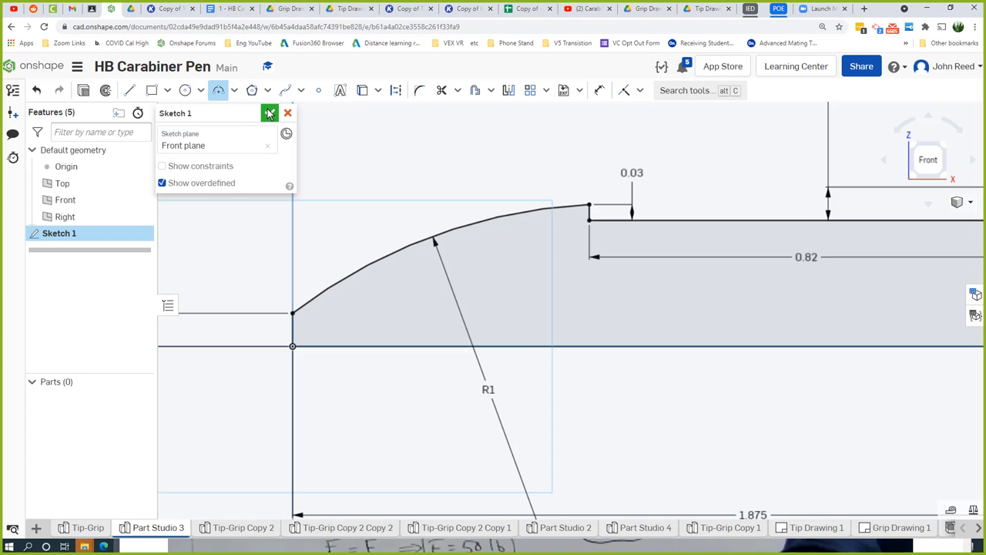
{"action": "left_click", "coordinate": [268, 112]}
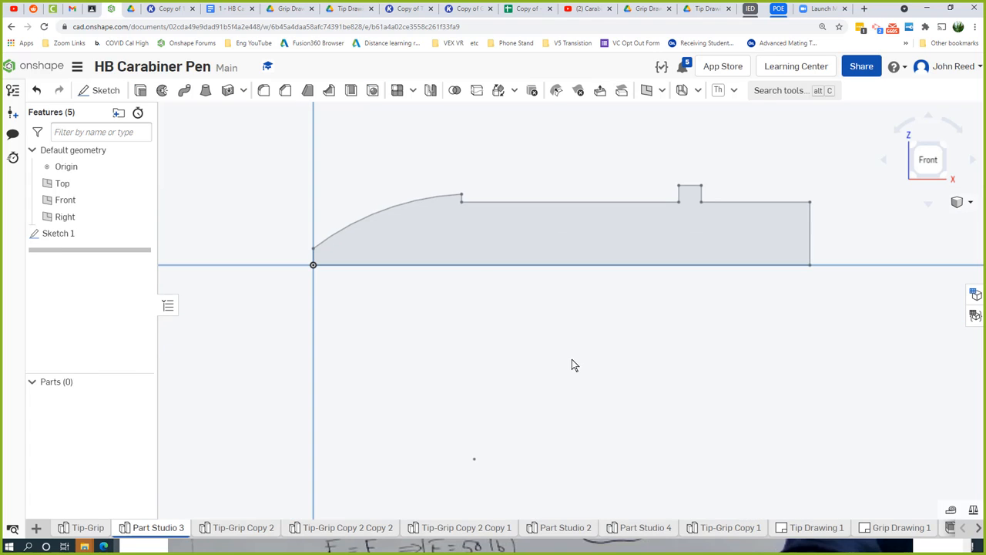
- Revolve the tip profile around its axis into a solid part and dismiss the part options
{"action": "left_click_drag", "start_coordinate": [573, 365], "coordinate": [561, 391]}
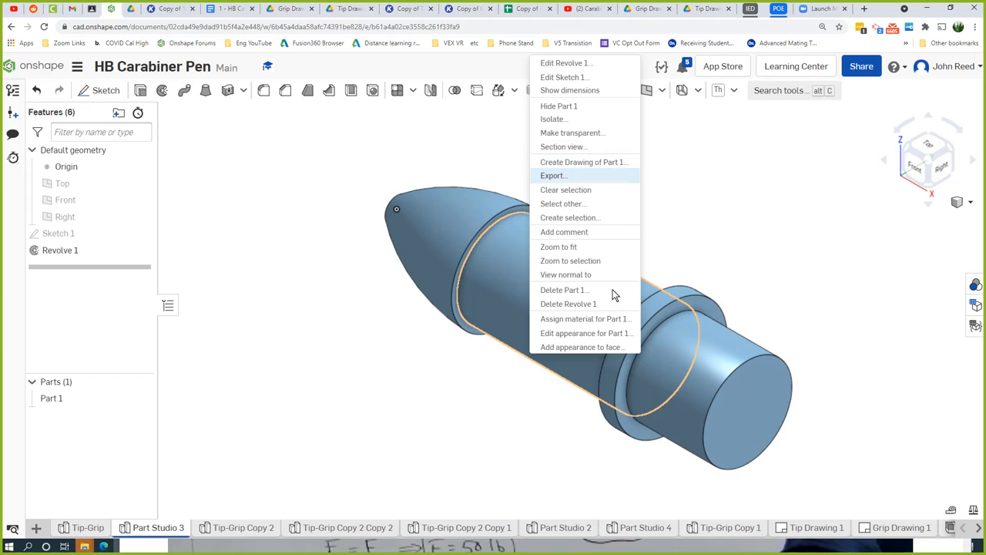
{"action": "left_click", "coordinate": [585, 332]}
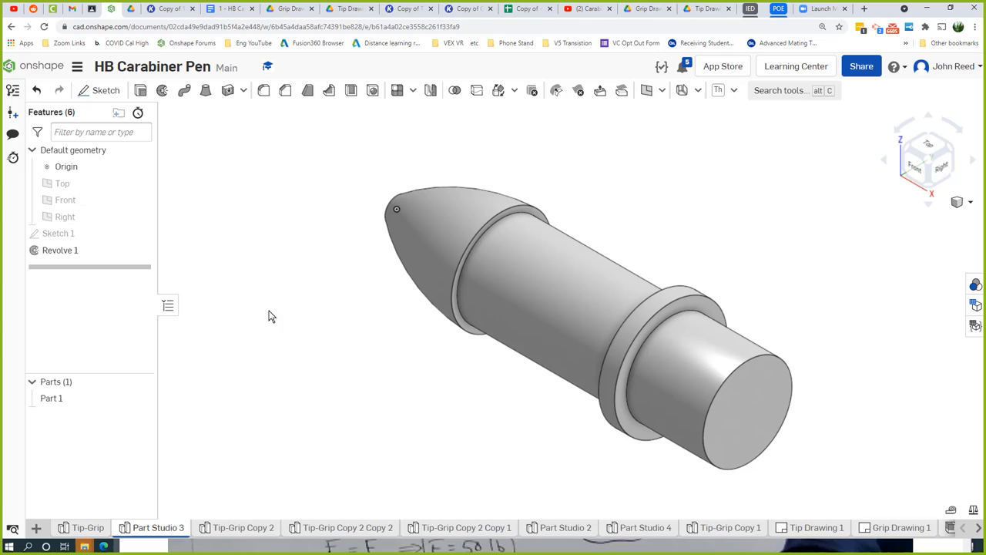
{"action": "mouse_move", "coordinate": [345, 367]}
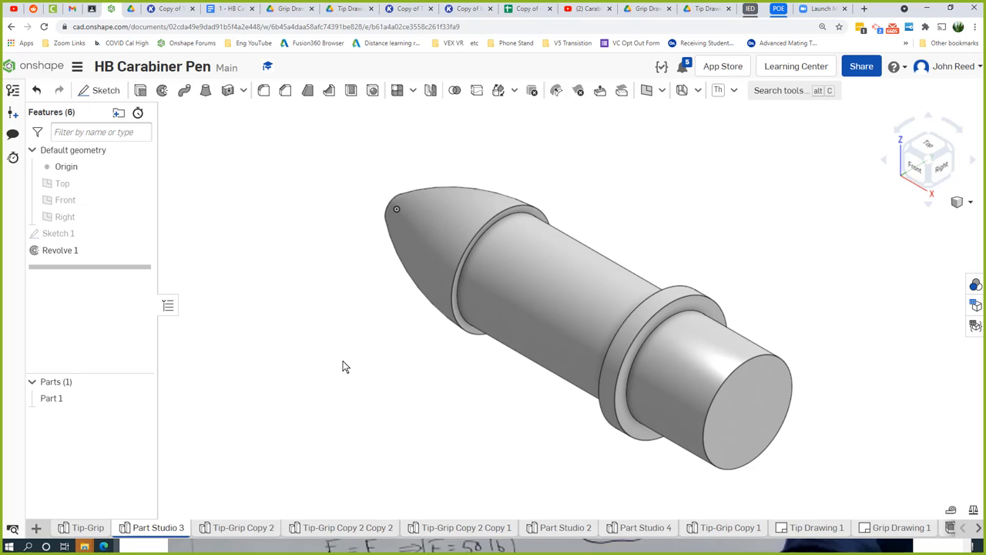
{"action": "mouse_move", "coordinate": [658, 339]}
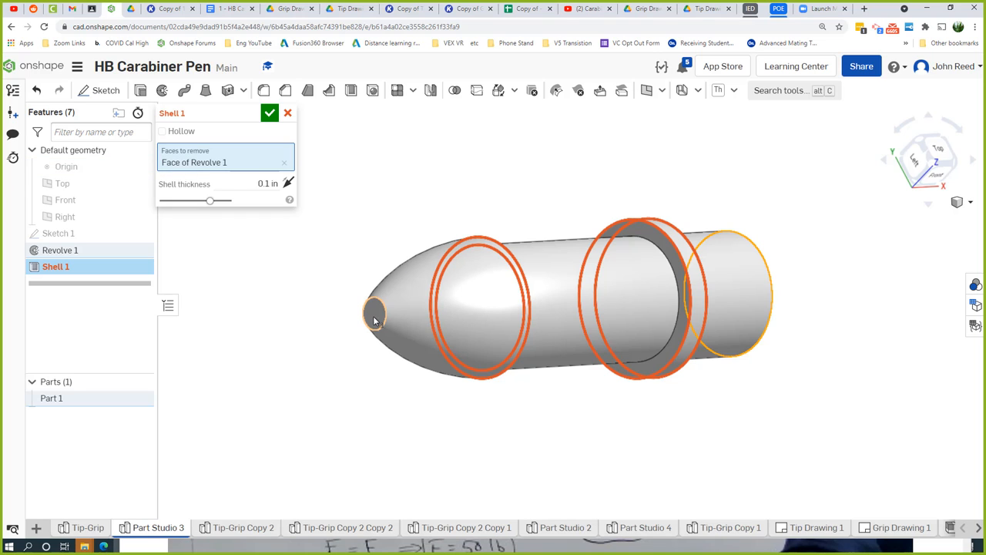
- Shell the tip with both end faces removed at a 0.025 in wall thickness
{"action": "left_click", "coordinate": [373, 322]}
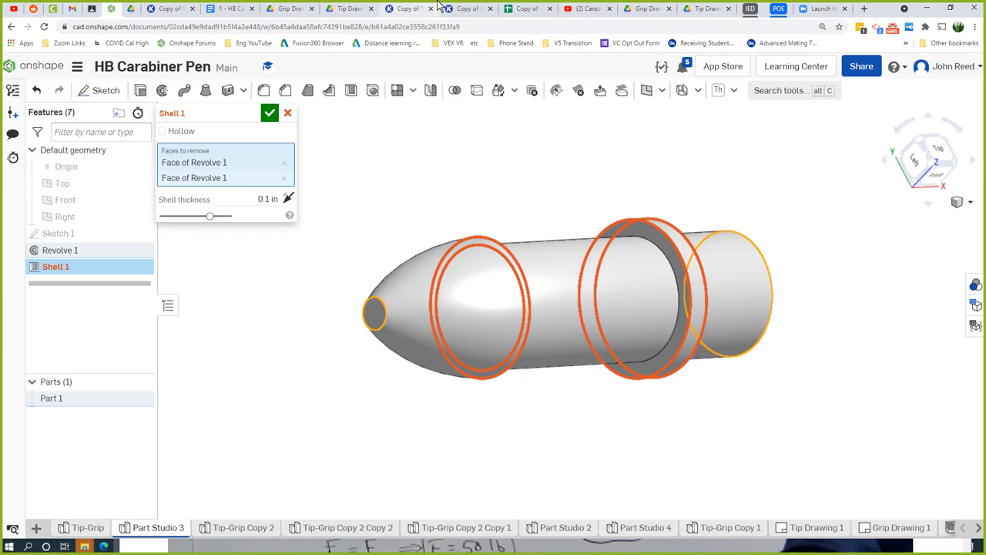
{"action": "left_click", "coordinate": [404, 9]}
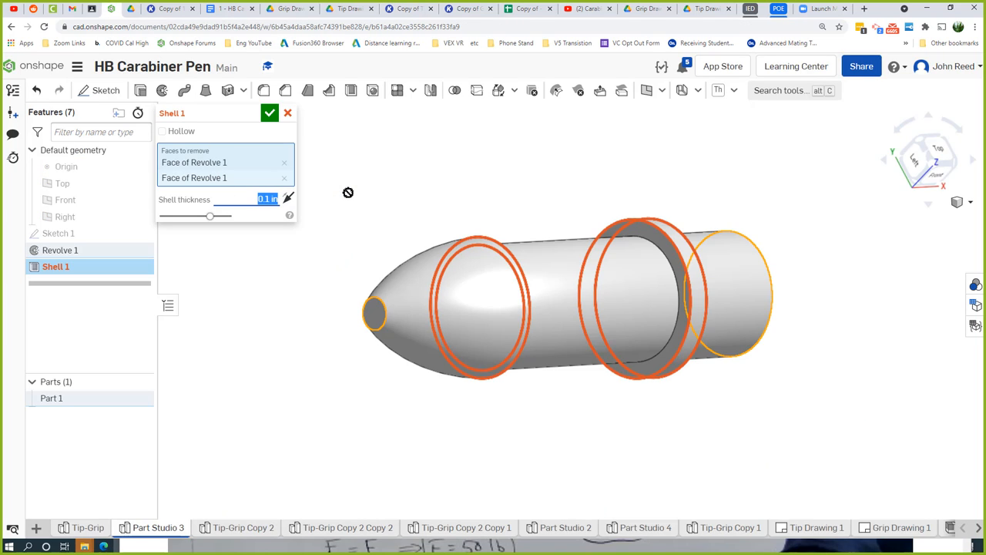
{"action": "type", "text": "0.025 in"}
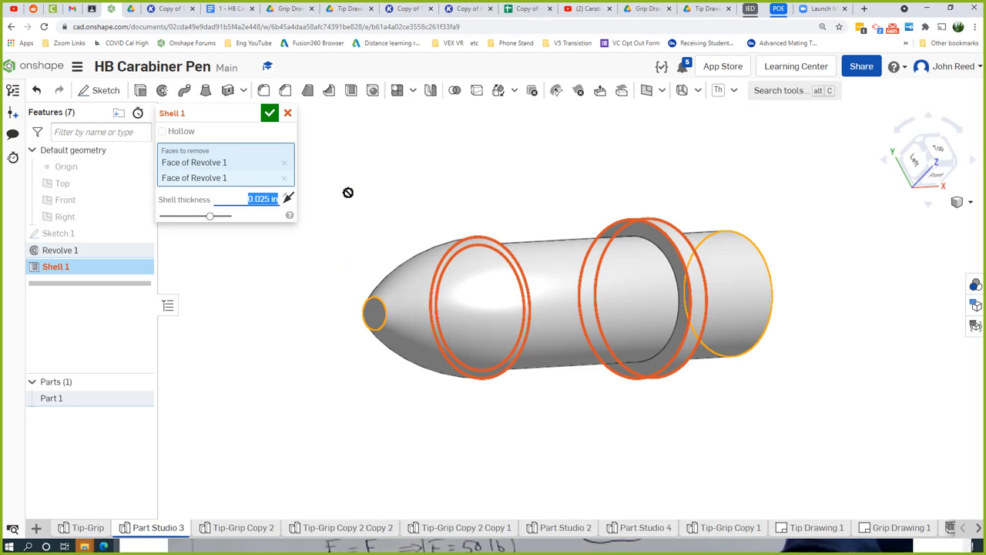
{"action": "left_click", "coordinate": [268, 114]}
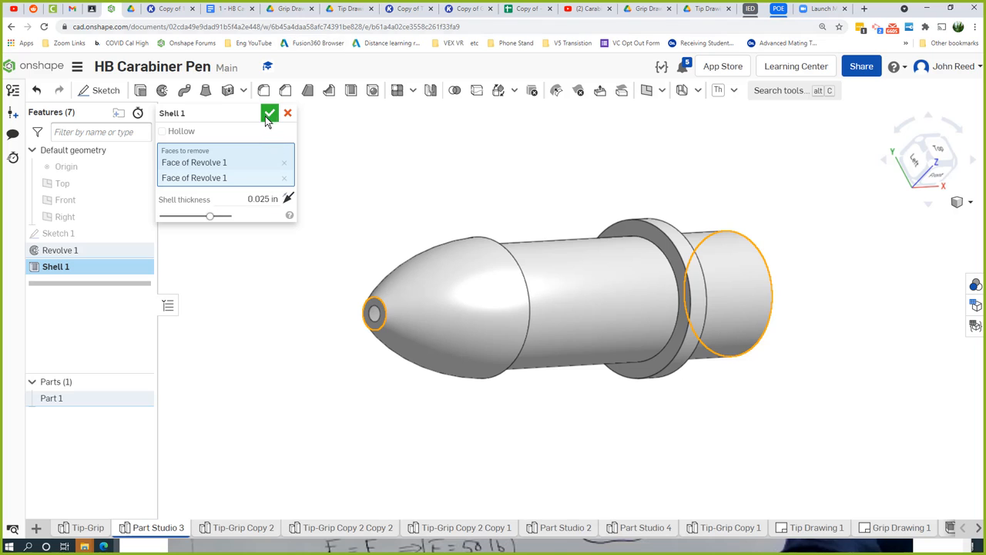
{"action": "left_click", "coordinate": [268, 114]}
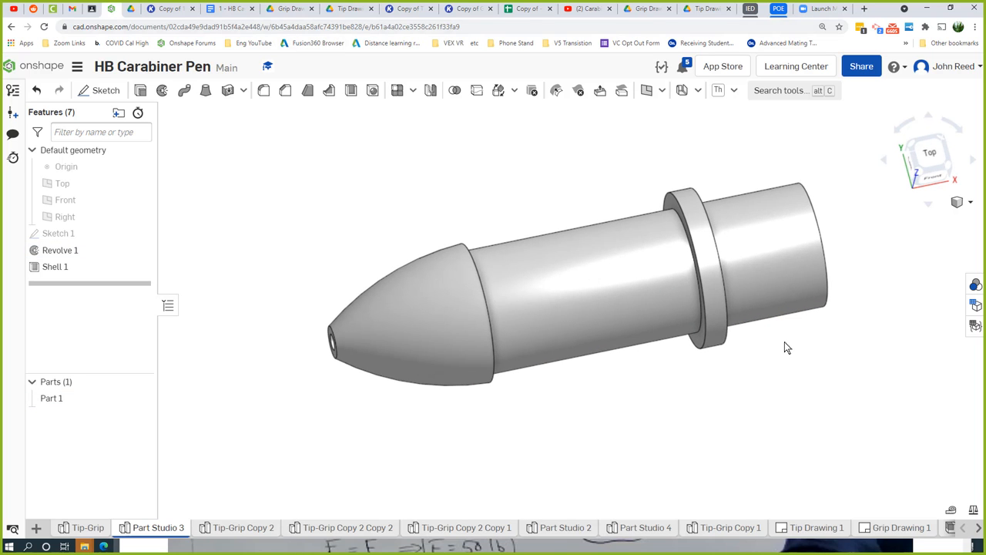
- Bring up the hollowed tip's mass properties after viewing its open end
{"action": "left_click_drag", "start_coordinate": [787, 349], "coordinate": [474, 441]}
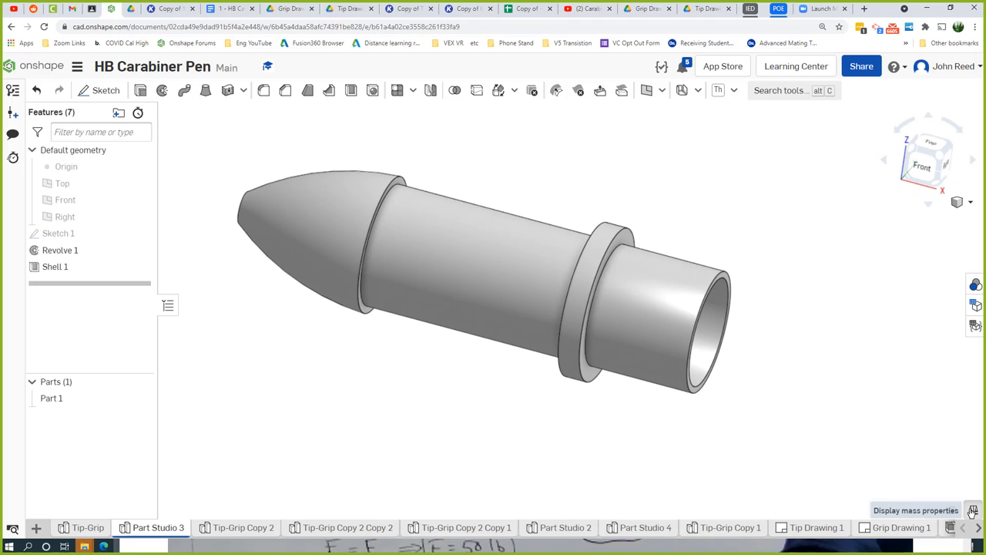
{"action": "left_click", "coordinate": [980, 510]}
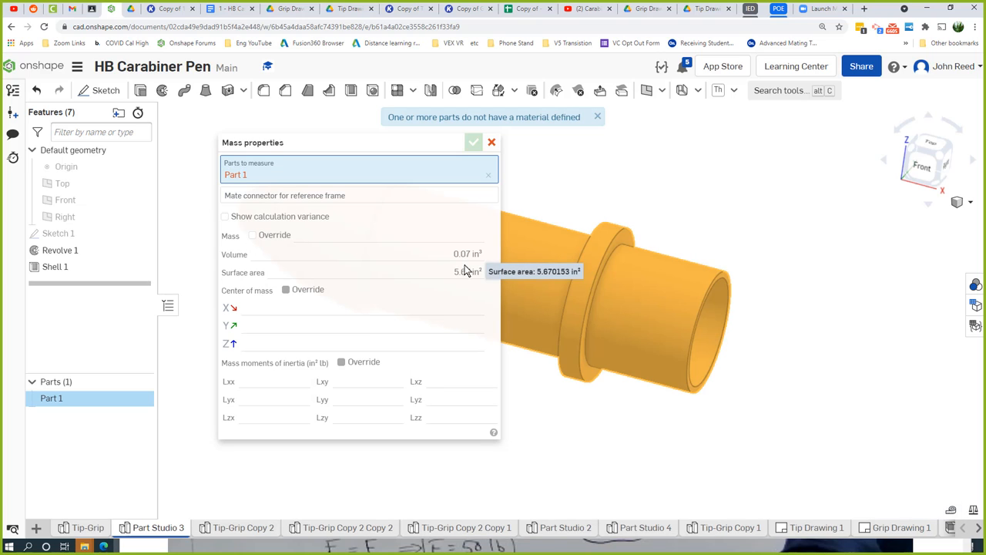
{"action": "mouse_move", "coordinate": [472, 326]}
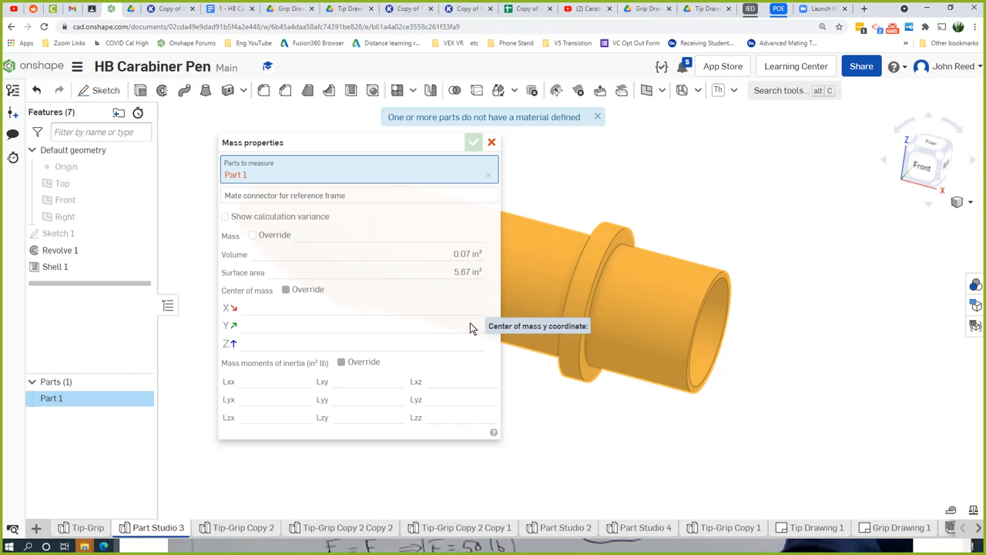
- Read the tip's 0.07 volume and 5.67 surface area, then close mass properties
{"action": "left_click", "coordinate": [597, 117]}
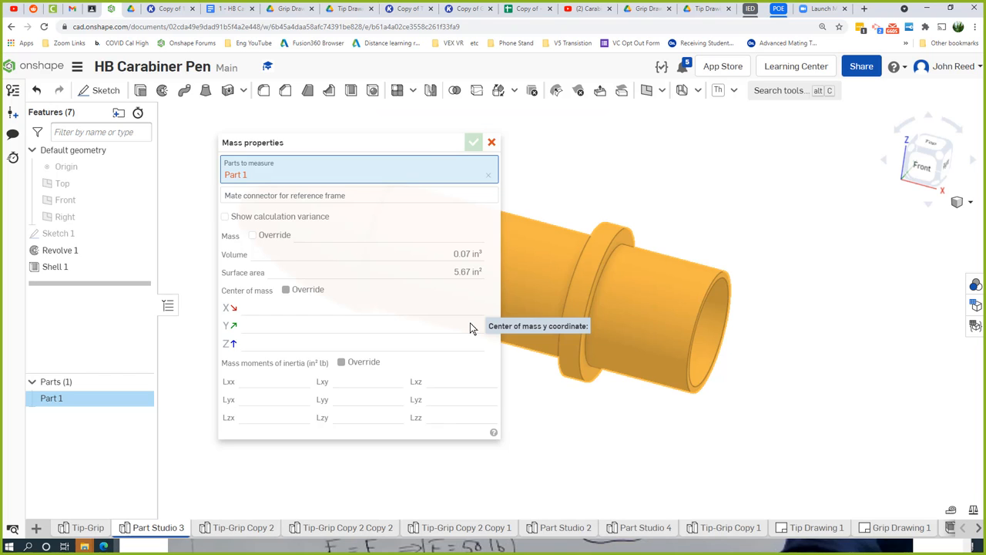
{"action": "mouse_move", "coordinate": [428, 327]}
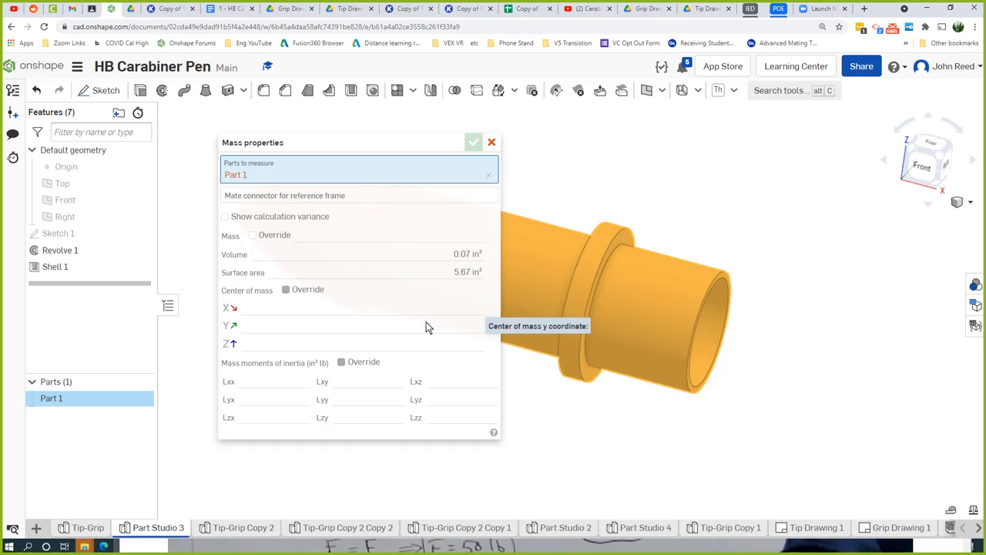
{"action": "left_click", "coordinate": [491, 142]}
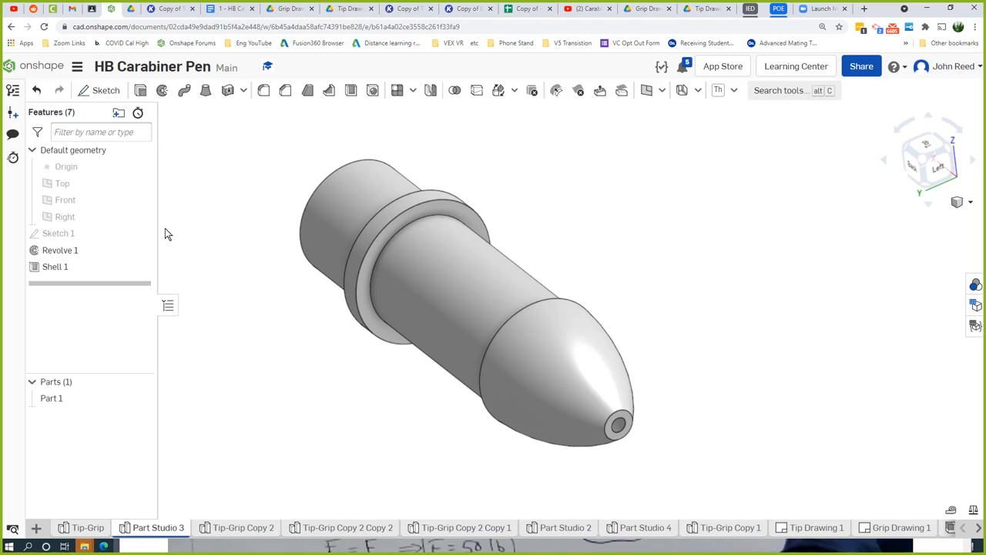
- Rename Part 1 to Tip and the Part Studio 3 tab to Tip-Grip 3
{"action": "right_click", "coordinate": [49, 398]}
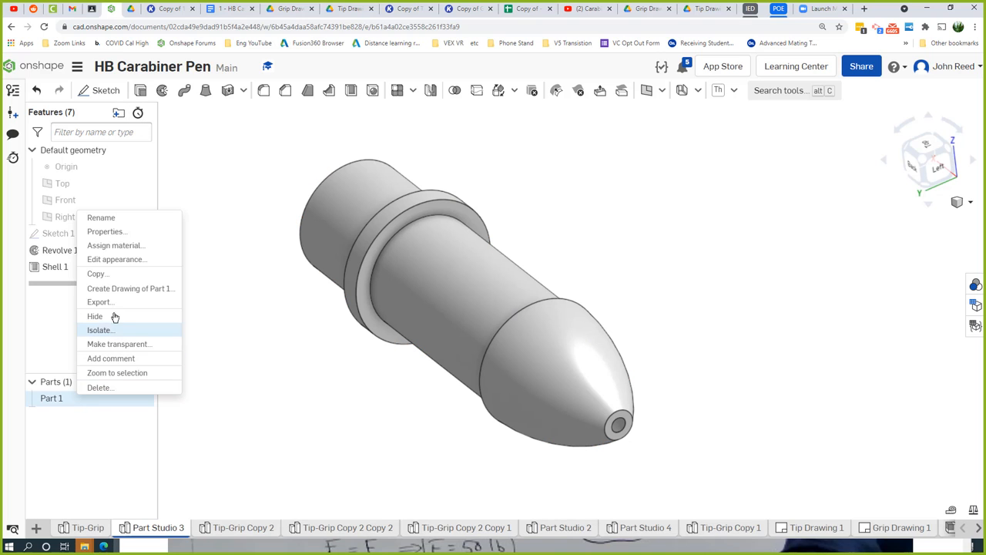
{"action": "left_click", "coordinate": [100, 218]}
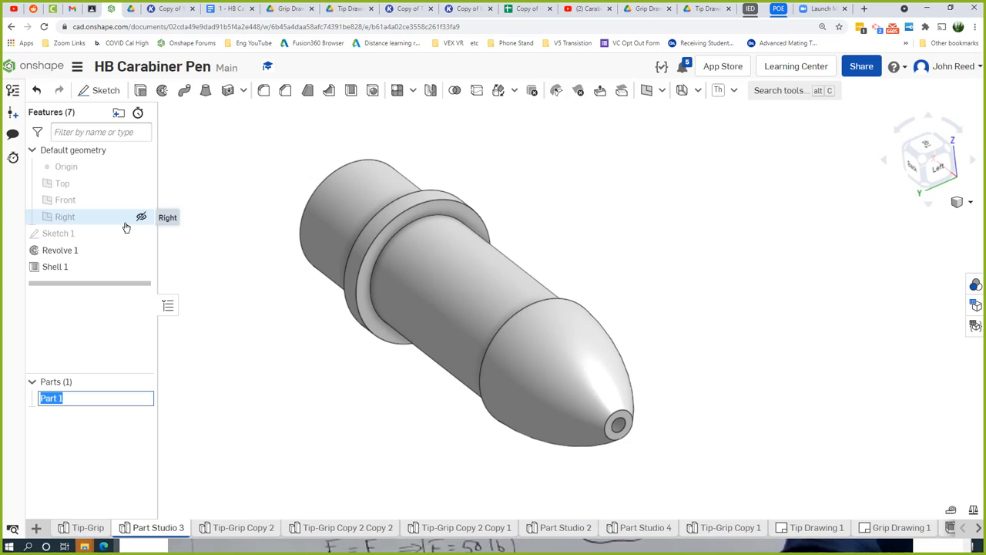
{"action": "type", "text": "Tip"}
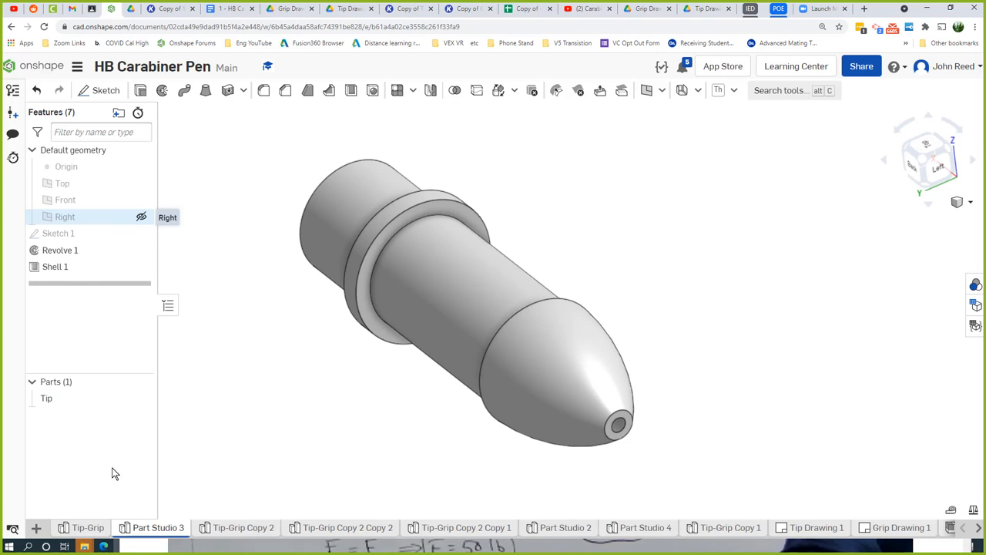
{"action": "right_click", "coordinate": [47, 397]}
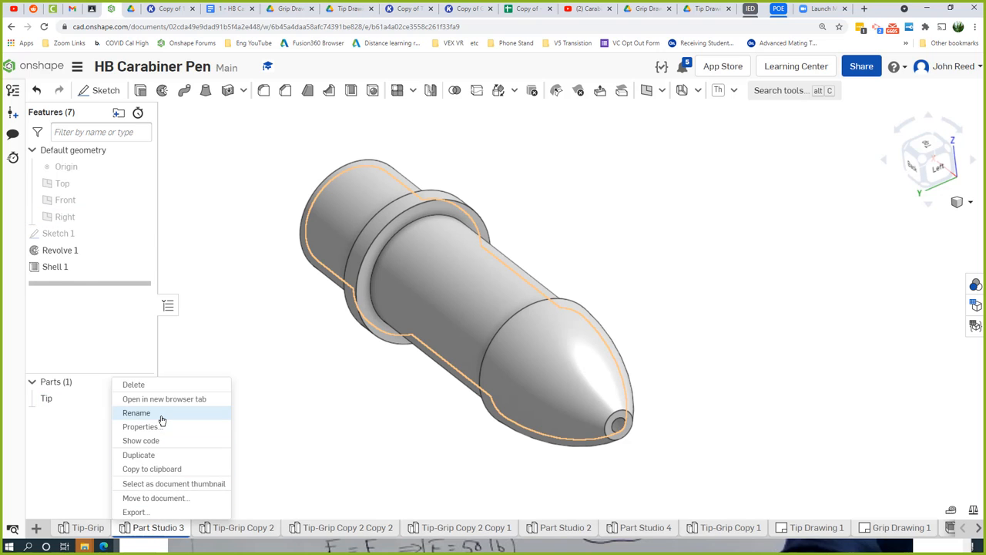
{"action": "left_click", "coordinate": [135, 413]}
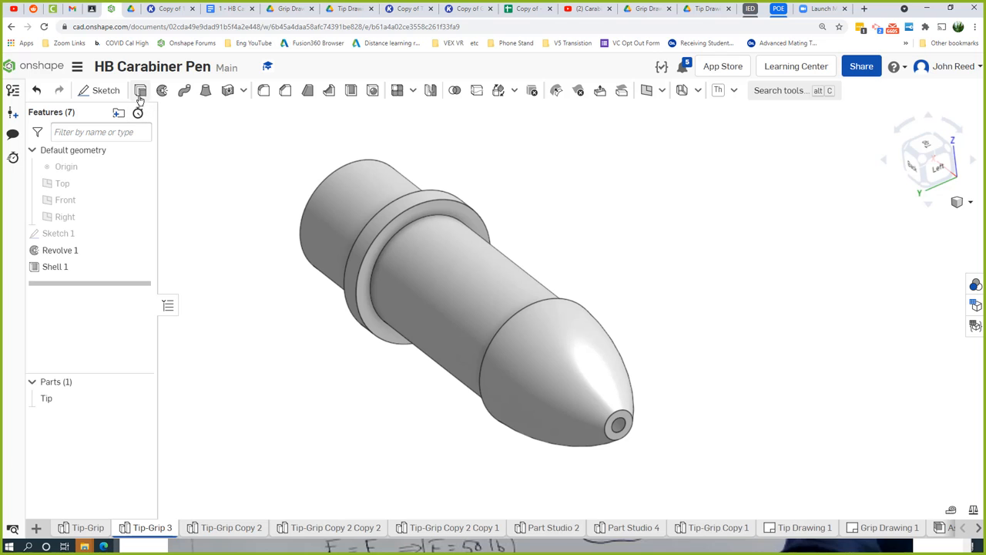
- Create circular profile Sketches 2 and 3 on faces of the revolved tip
{"action": "left_click", "coordinate": [139, 89]}
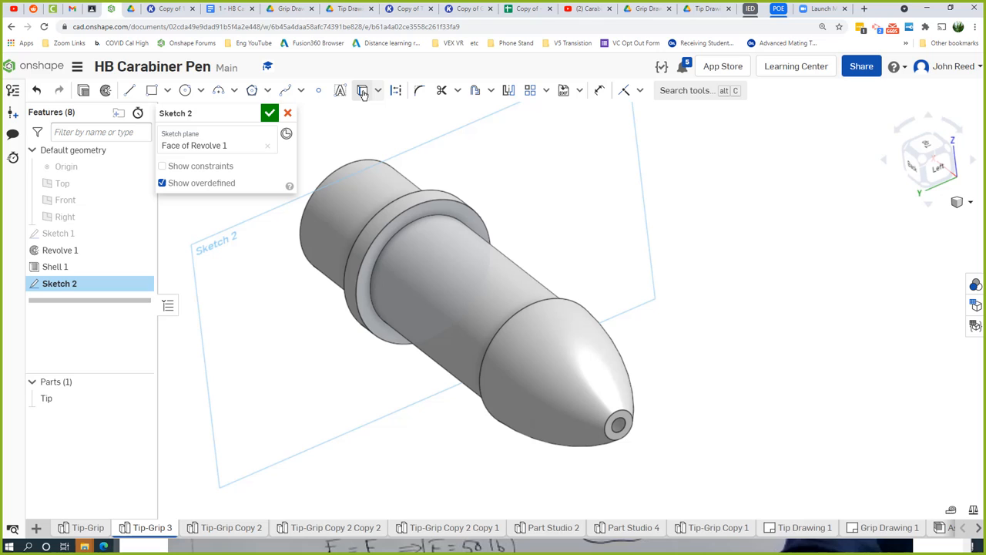
{"action": "left_click", "coordinate": [362, 89]}
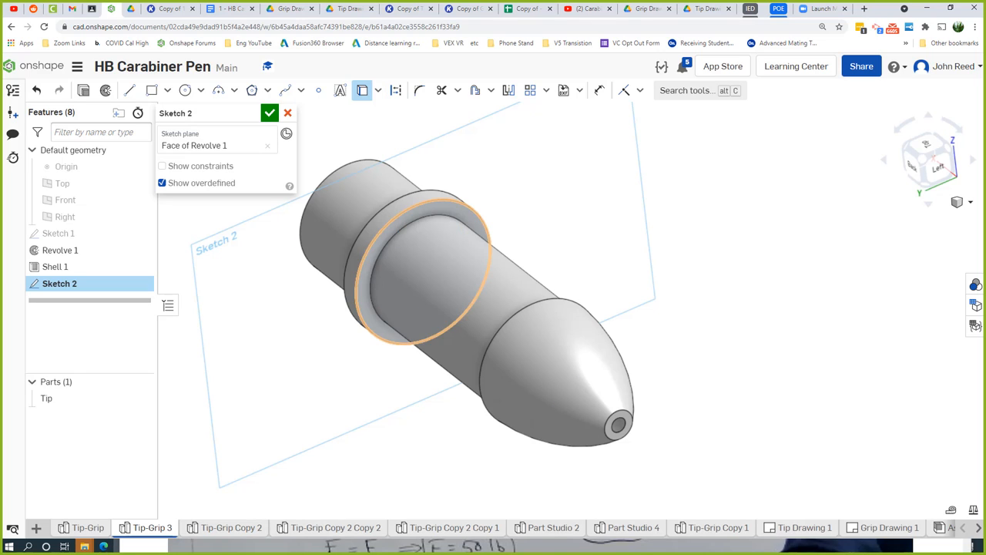
{"action": "mouse_move", "coordinate": [462, 203]}
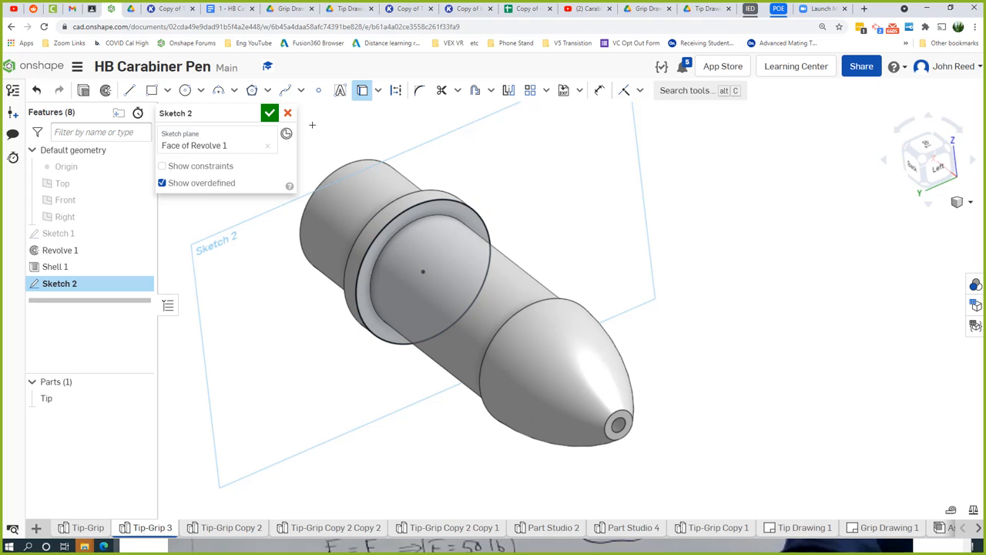
{"action": "left_click", "coordinate": [268, 113]}
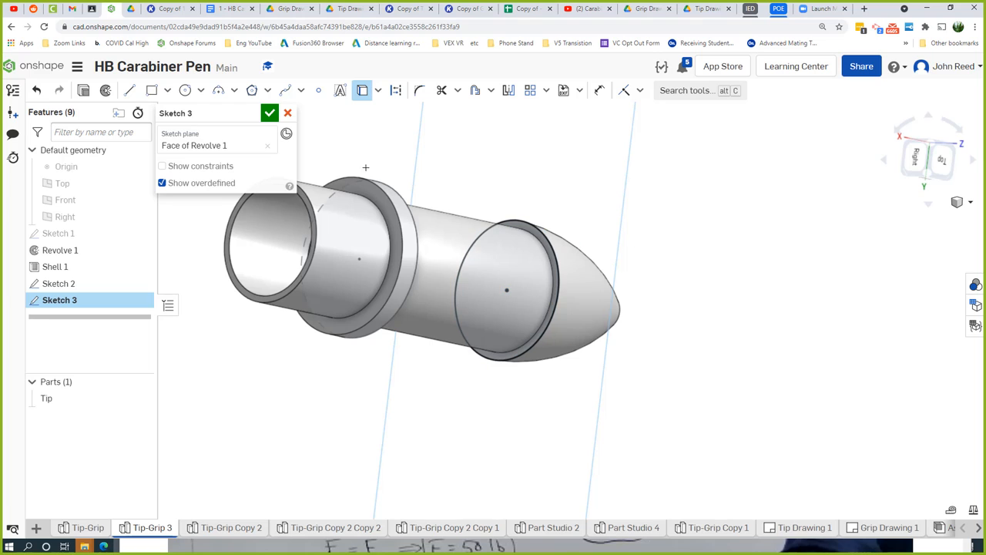
{"action": "left_click", "coordinate": [268, 113]}
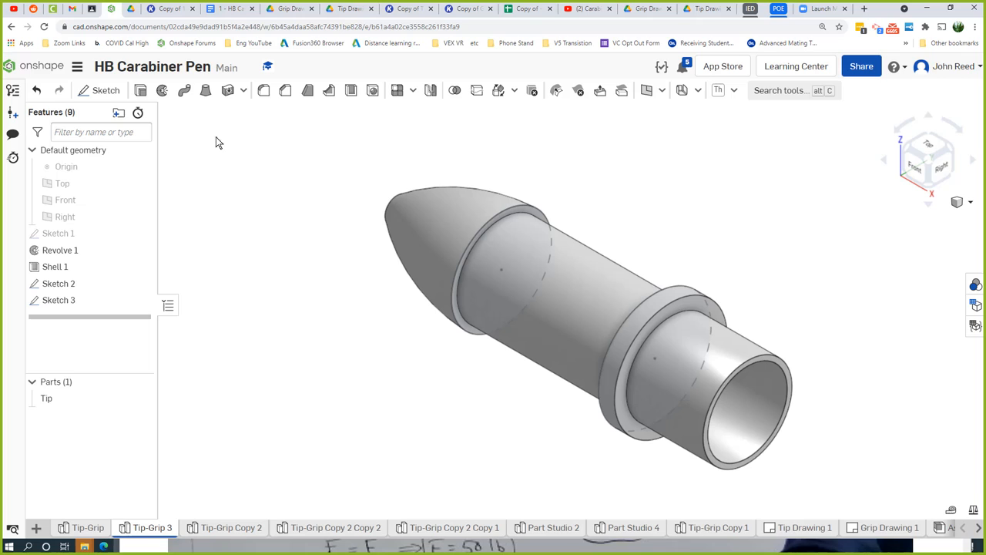
{"action": "mouse_move", "coordinate": [169, 114]}
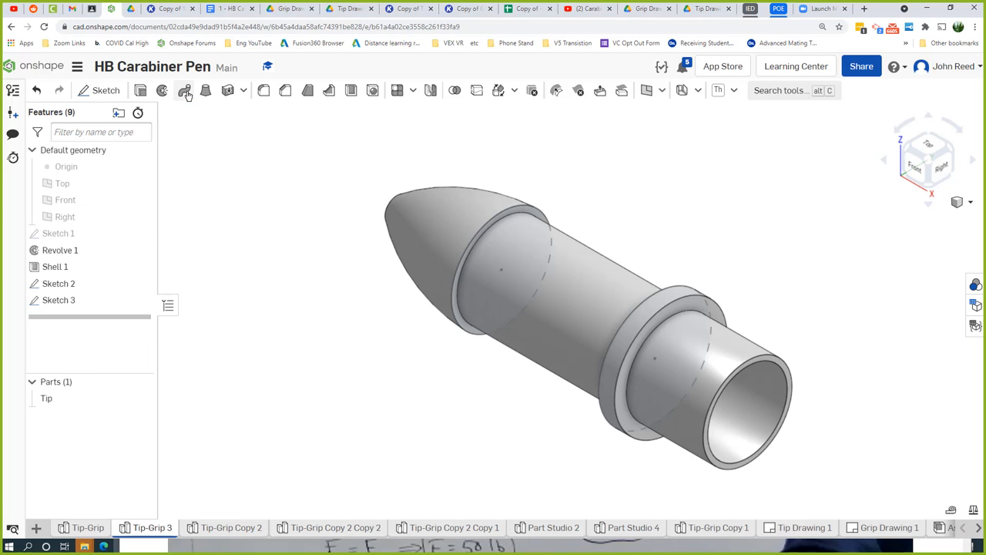
- Abandon a sweep, then loft a new solid Part 2 between Sketch 3 and Sketch 2
{"action": "left_click", "coordinate": [182, 89]}
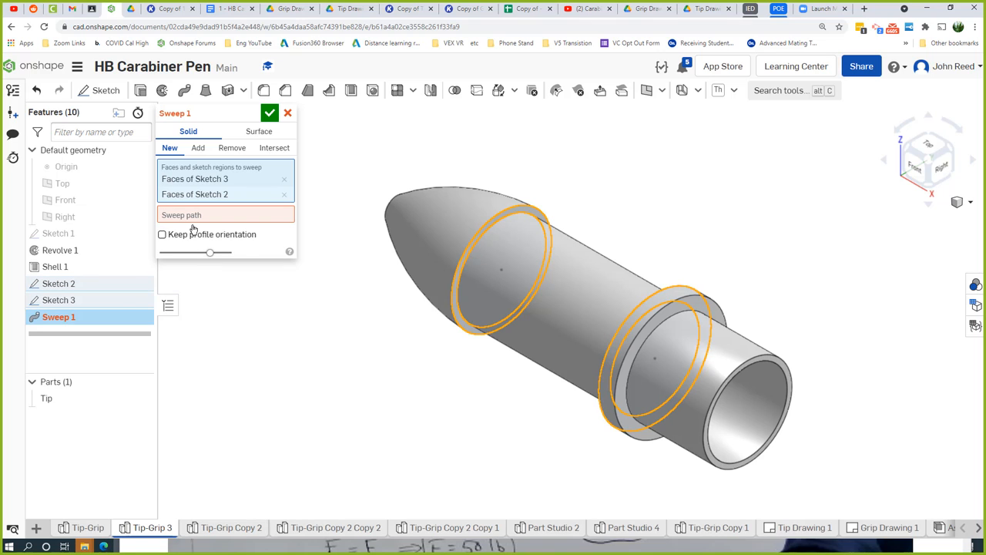
{"action": "left_click", "coordinate": [270, 114]}
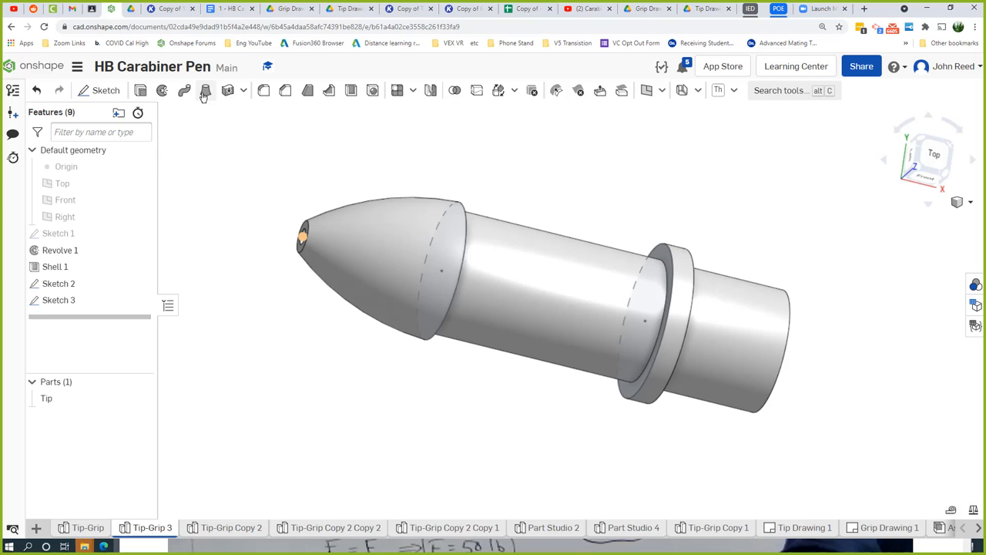
{"action": "left_click", "coordinate": [203, 89]}
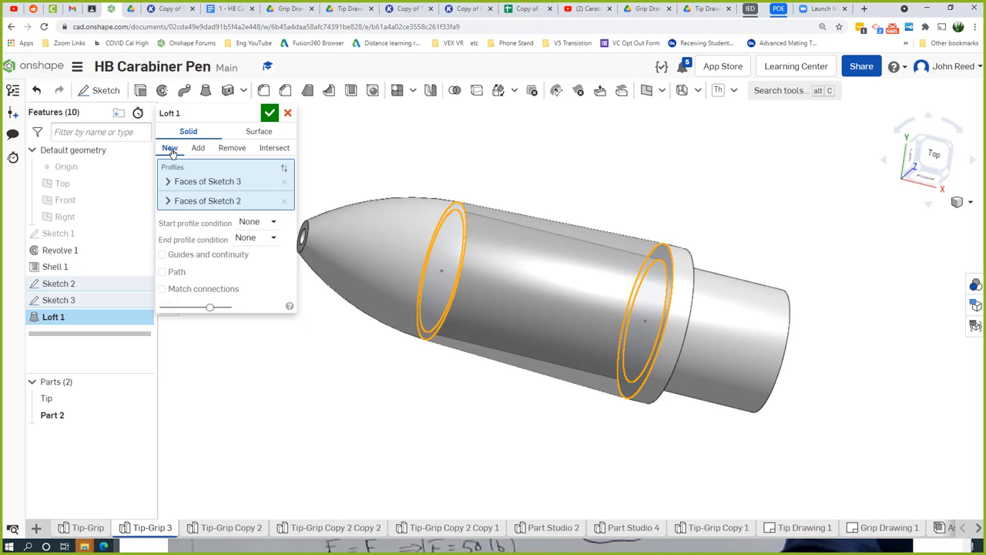
{"action": "left_click", "coordinate": [270, 112]}
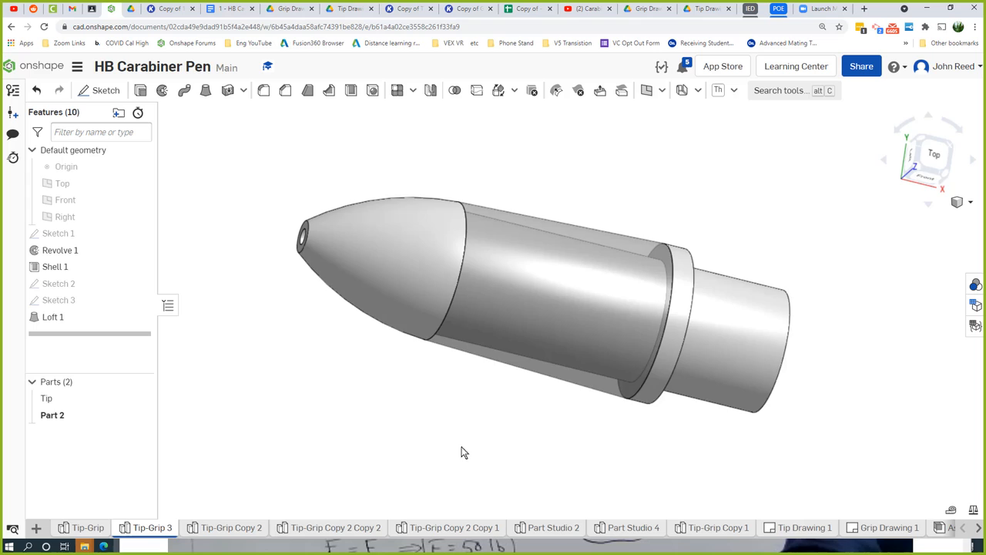
- Give Part 2 an orange appearance
{"action": "right_click", "coordinate": [570, 285]}
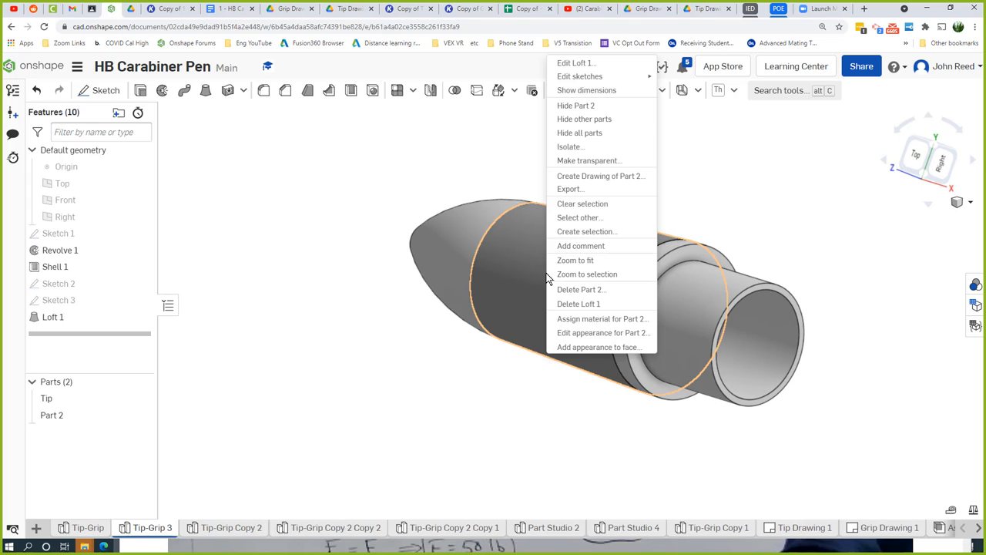
{"action": "mouse_move", "coordinate": [607, 327]}
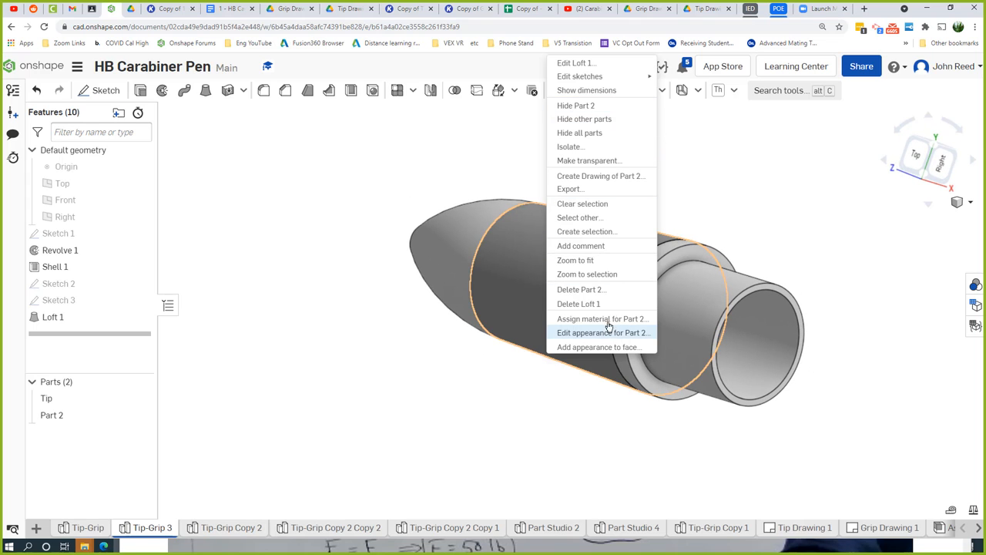
{"action": "left_click", "coordinate": [603, 333]}
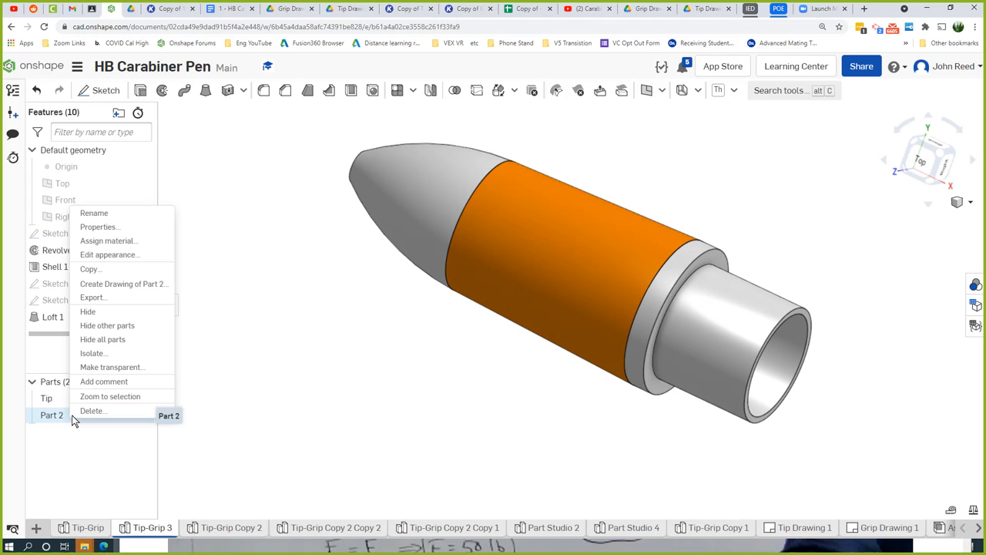
- Rename Part 2 to Grip and bring up the Tip part's options
{"action": "left_click", "coordinate": [94, 213]}
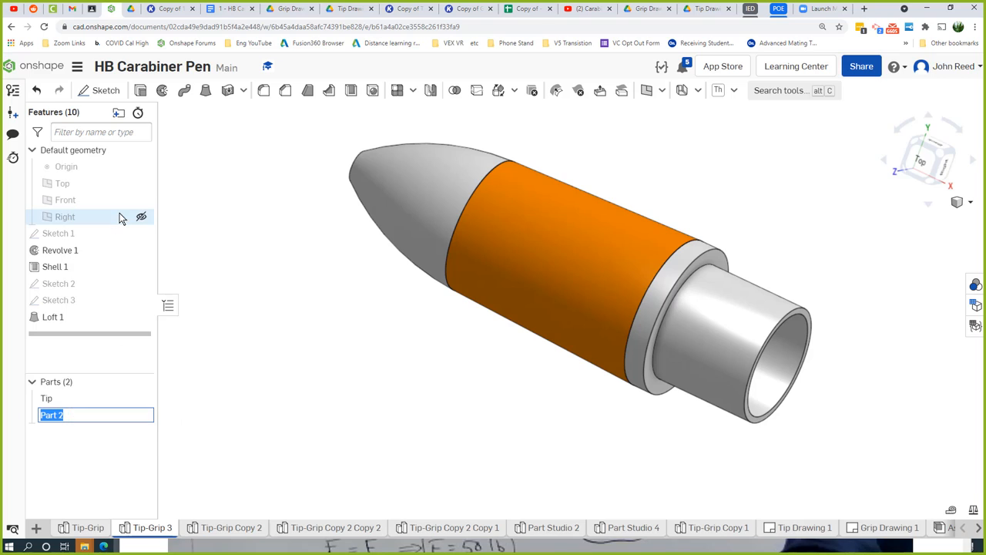
{"action": "type", "text": "Grip"}
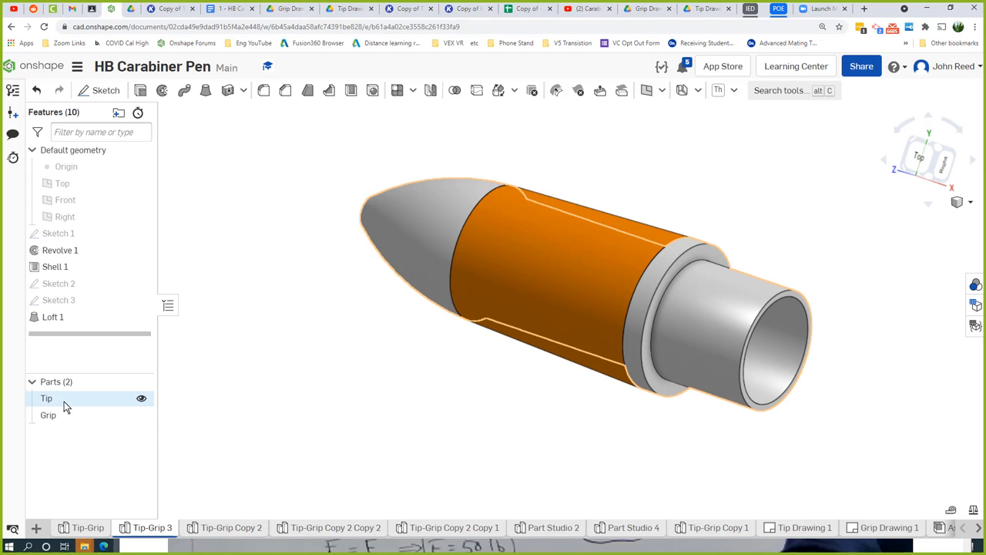
{"action": "right_click", "coordinate": [46, 398]}
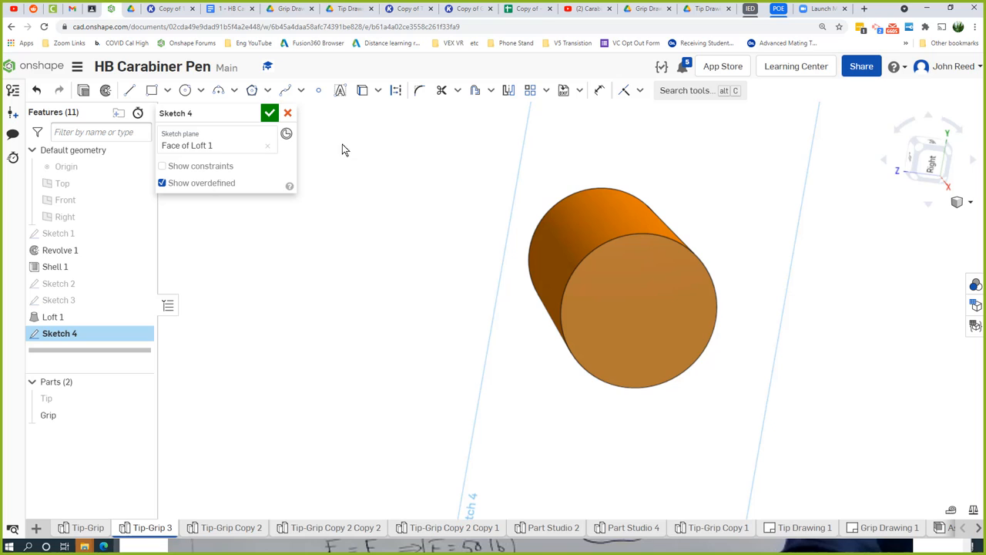
- Draw a center-point circle at the origin on the grip's end face in Sketch 4
{"action": "left_click", "coordinate": [637, 311]}
{"action": "type", "text": "4"}
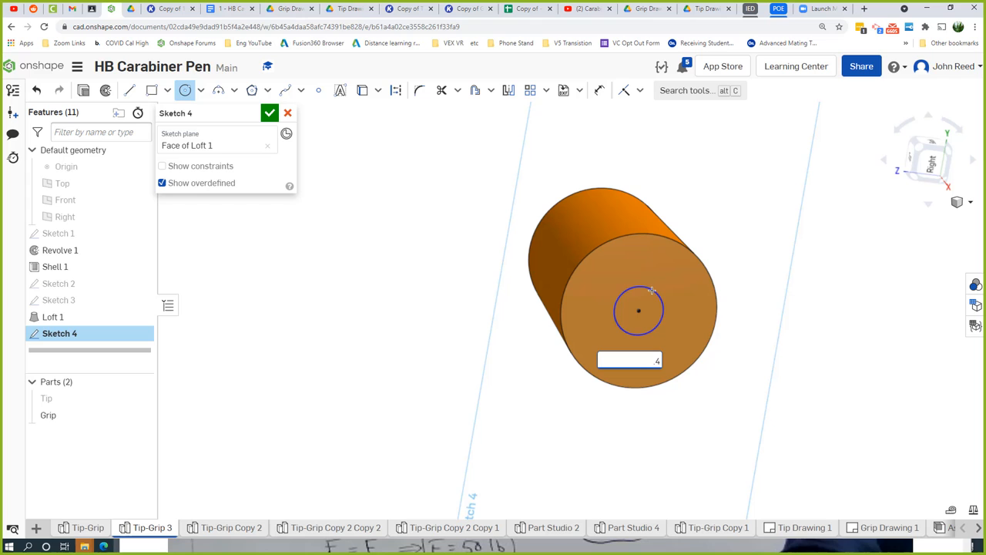
{"action": "left_click", "coordinate": [413, 9]}
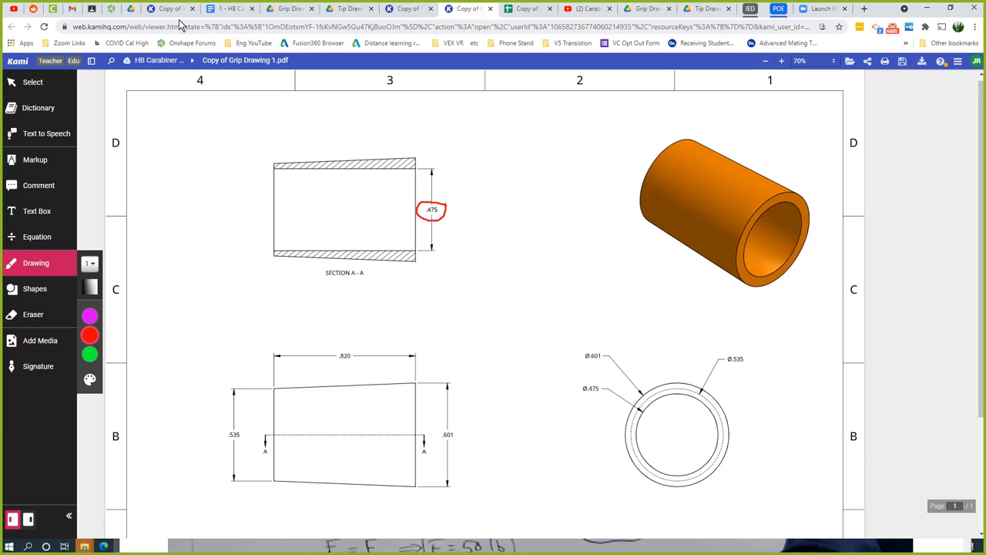
{"action": "left_click", "coordinate": [176, 9]}
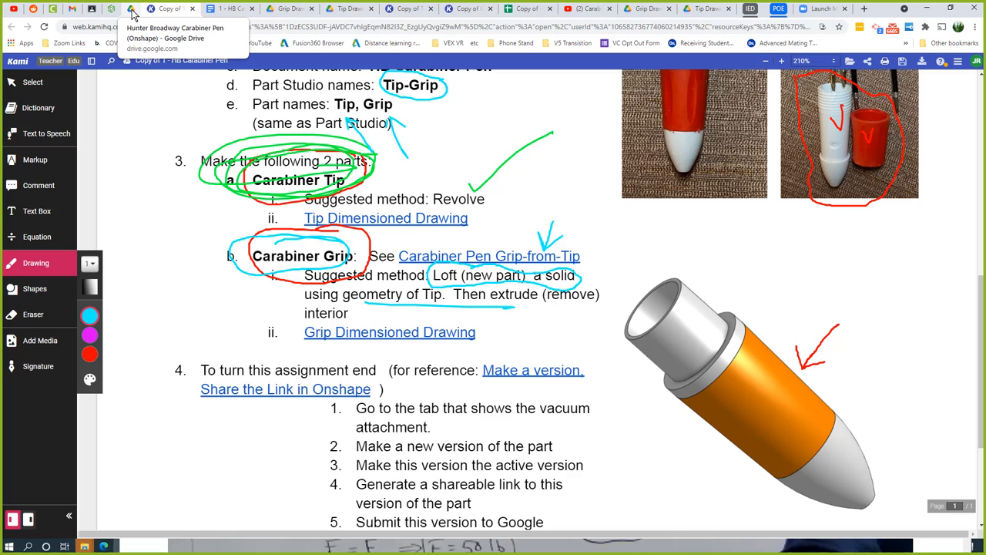
{"action": "mouse_move", "coordinate": [111, 11]}
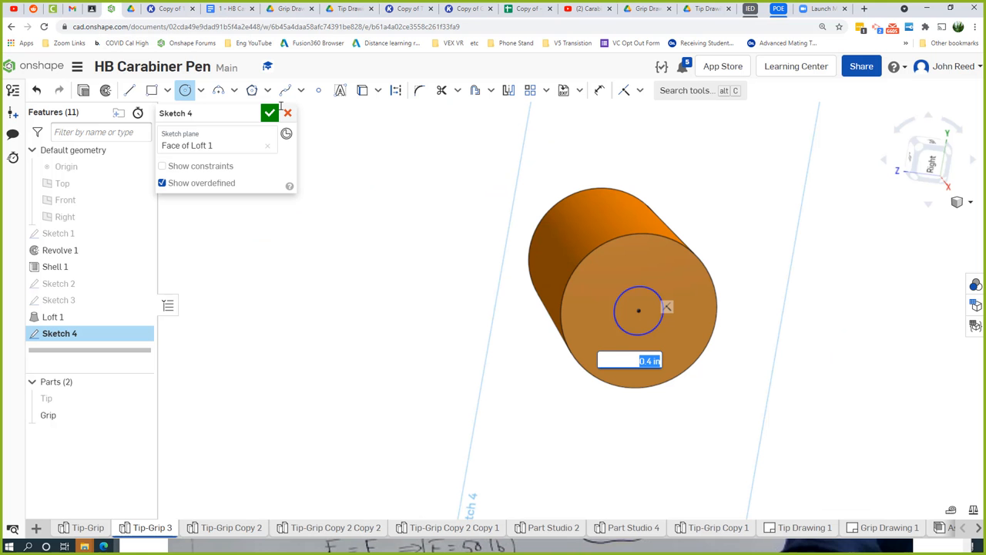
- Set the end-face circle to 0.475 diameter, finish Sketch 4, and discard an extra empty sketch
{"action": "type", "text": ".475"}
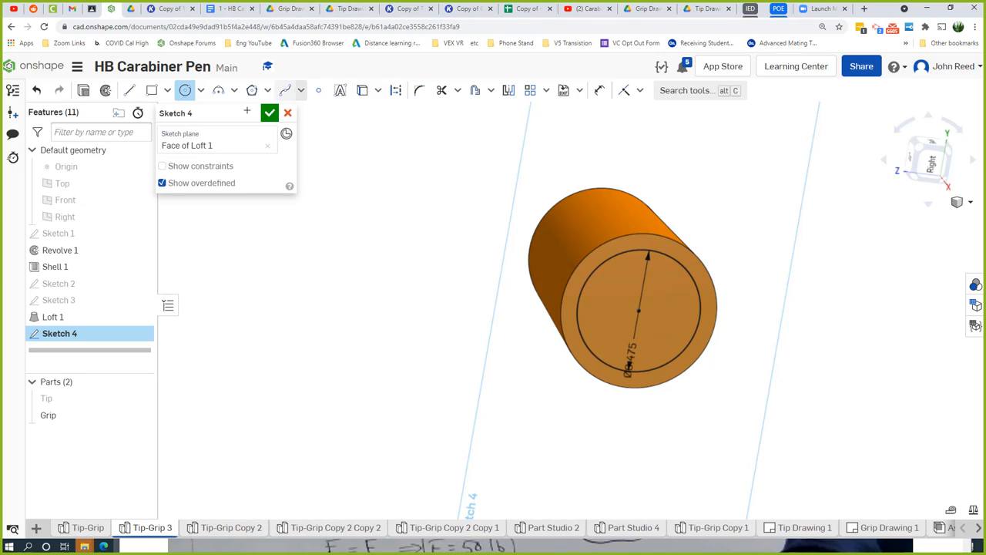
{"action": "left_click", "coordinate": [268, 112]}
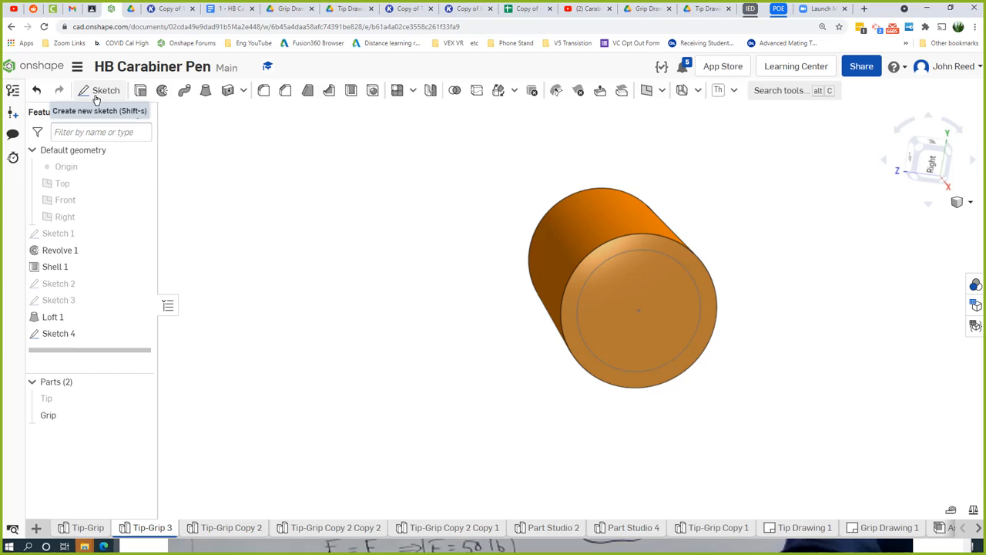
{"action": "left_click", "coordinate": [105, 89]}
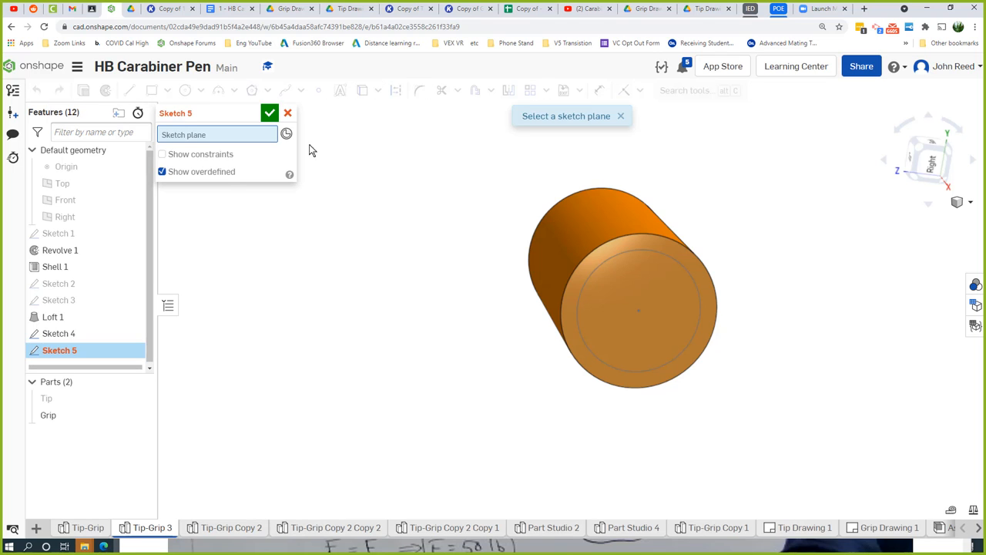
{"action": "left_click", "coordinate": [286, 112]}
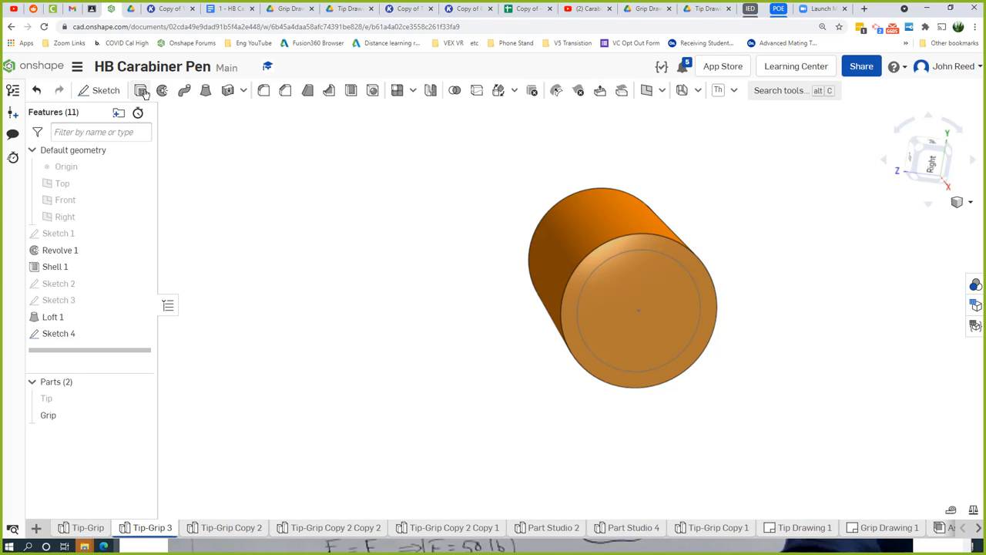
- Cut Sketch 4's circle through the grip with an Extrude Remove to hollow it
{"action": "left_click", "coordinate": [140, 90]}
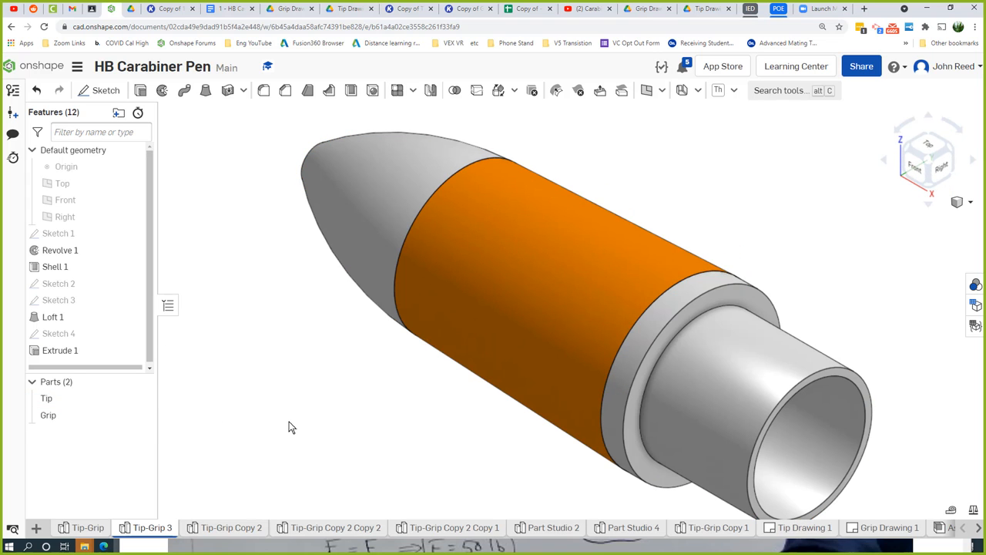
{"action": "mouse_move", "coordinate": [373, 401]}
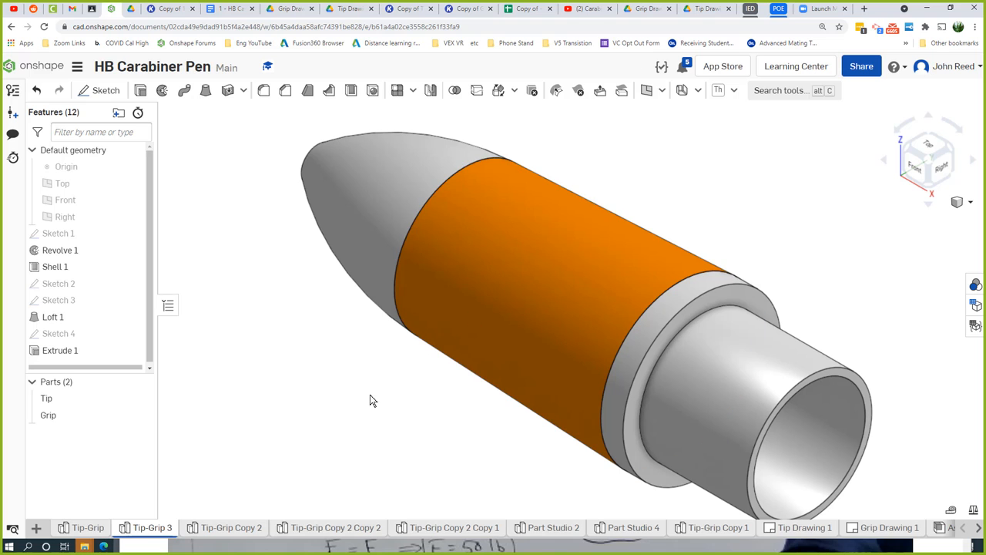
{"action": "scroll", "scroll_direction": "down", "scroll_amount": 3}
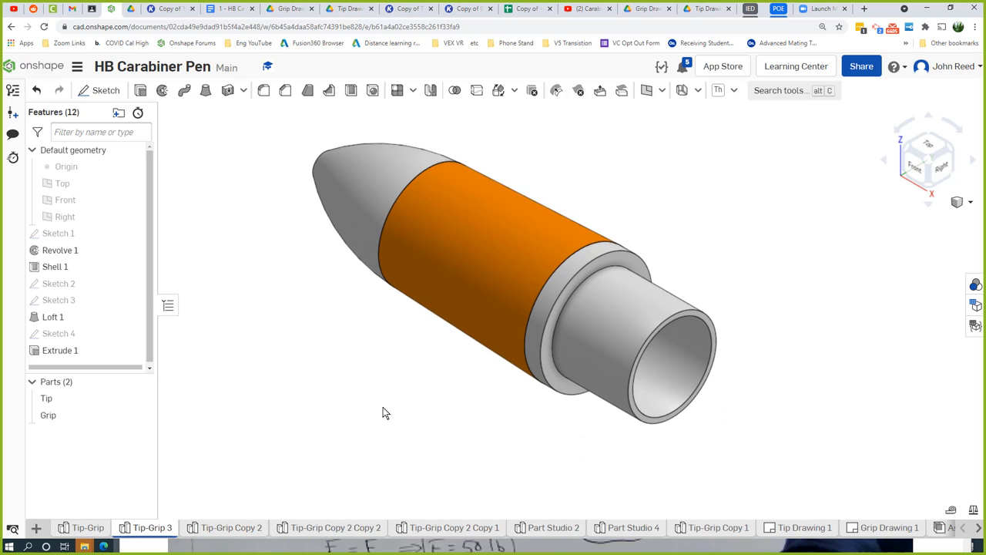